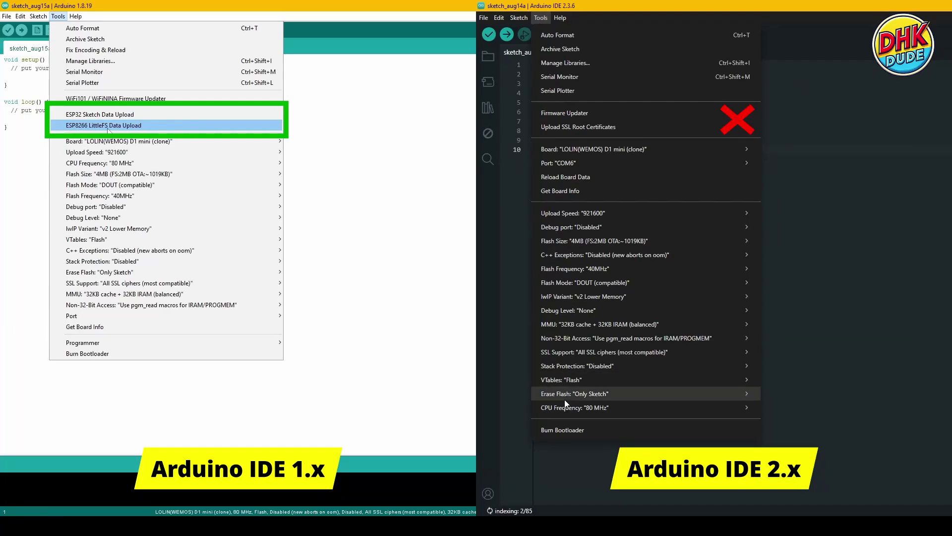
Step: Browse the Command Palette's command list for a LittleFS upload command, then dismiss it
{"action": "left_click", "coordinate": [574, 393]}
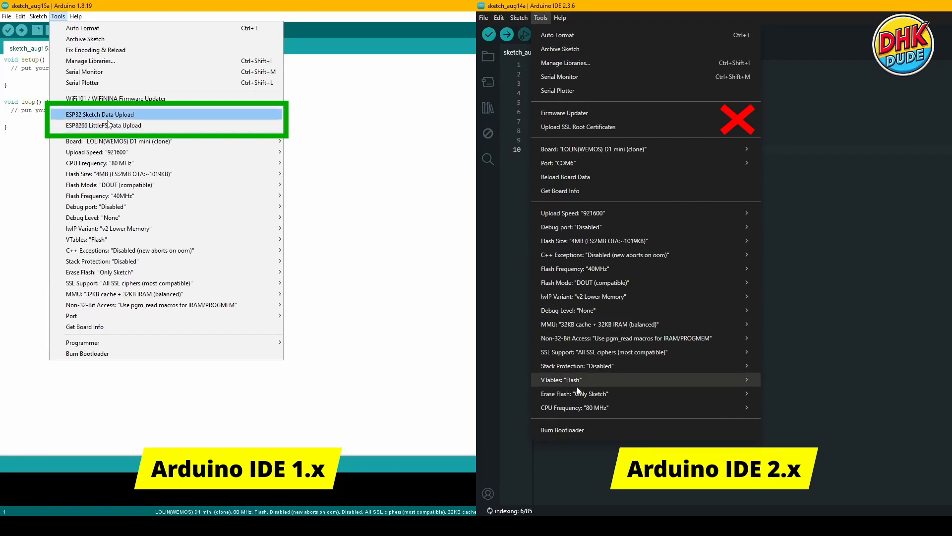
{"action": "mouse_move", "coordinate": [103, 125]}
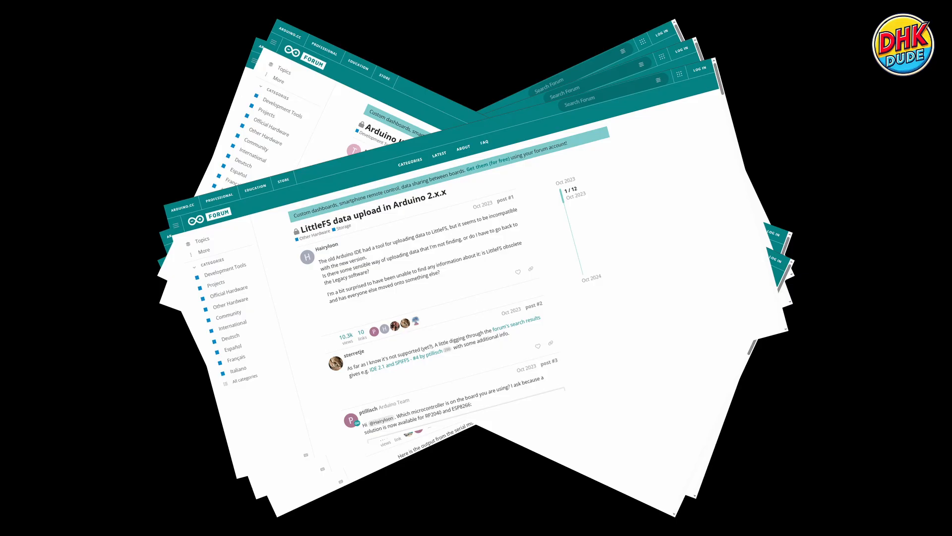
{"action": "key", "text": "ctrl+shift+p"}
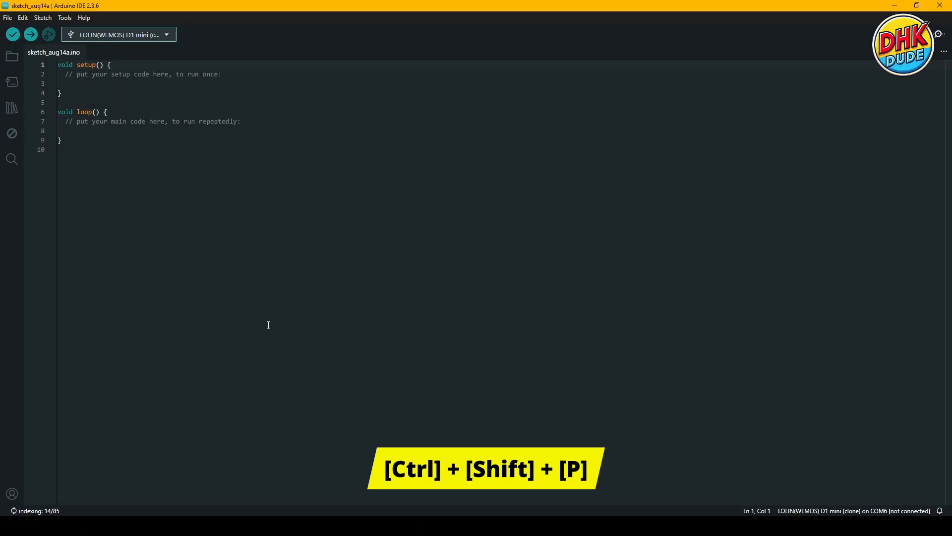
{"action": "key", "text": "ctrl+shift+p"}
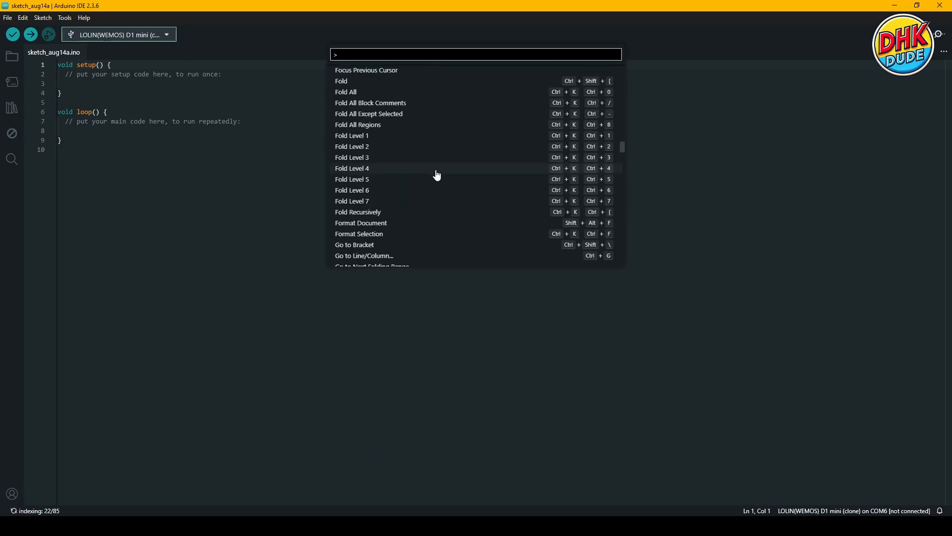
{"action": "scroll", "scroll_direction": "down", "scroll_amount": 3}
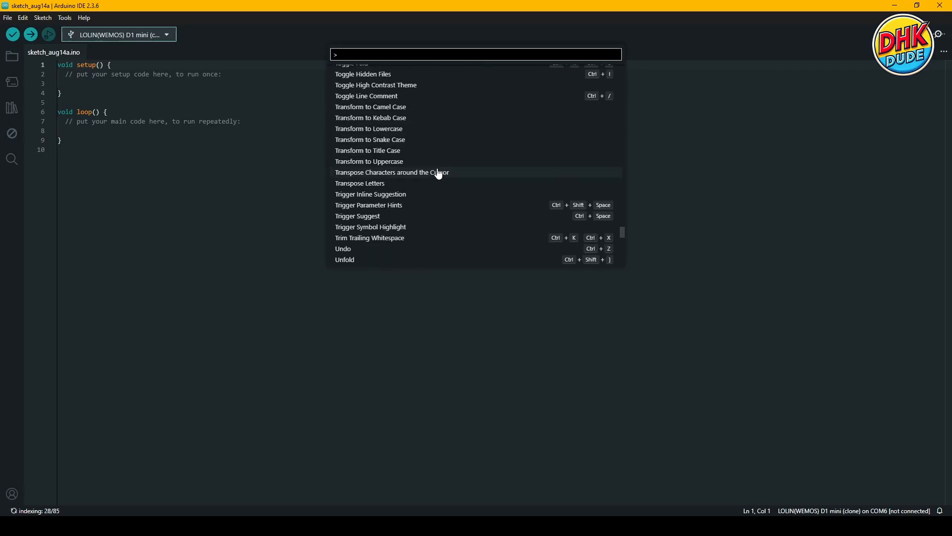
{"action": "scroll", "scroll_direction": "down", "scroll_amount": 3}
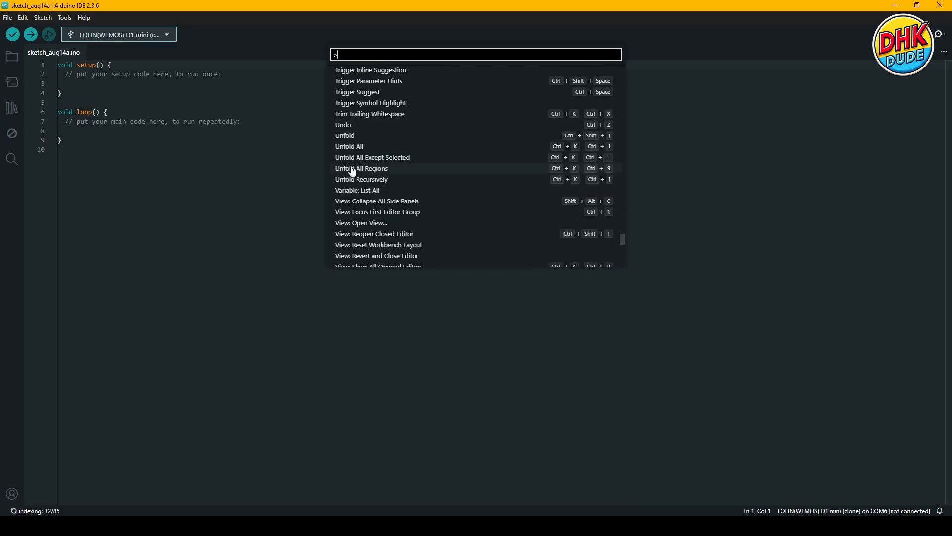
{"action": "mouse_move", "coordinate": [355, 128]}
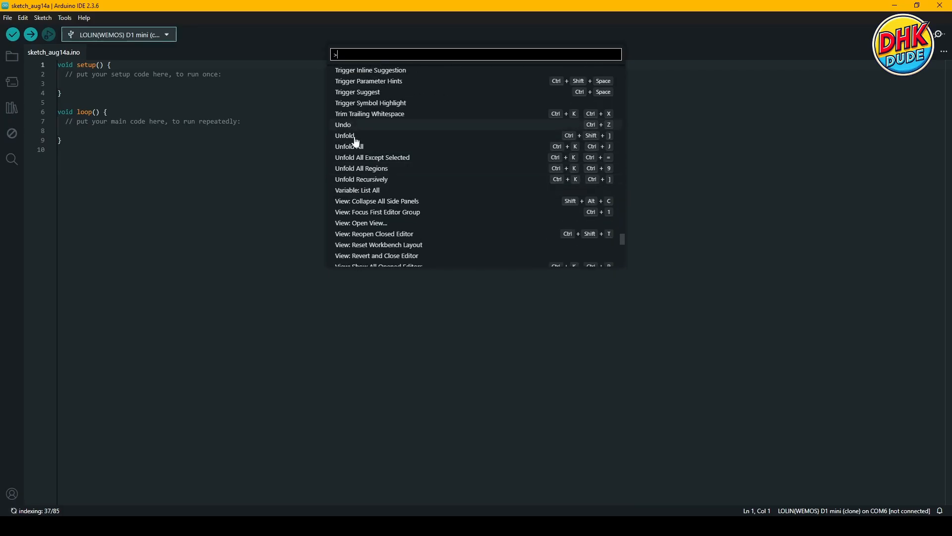
{"action": "mouse_move", "coordinate": [356, 127]}
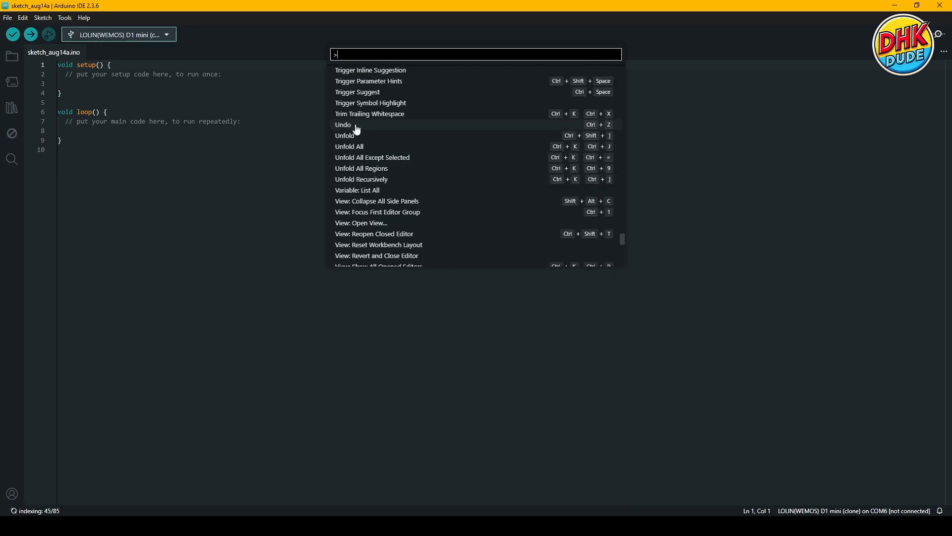
{"action": "key", "text": "Escape"}
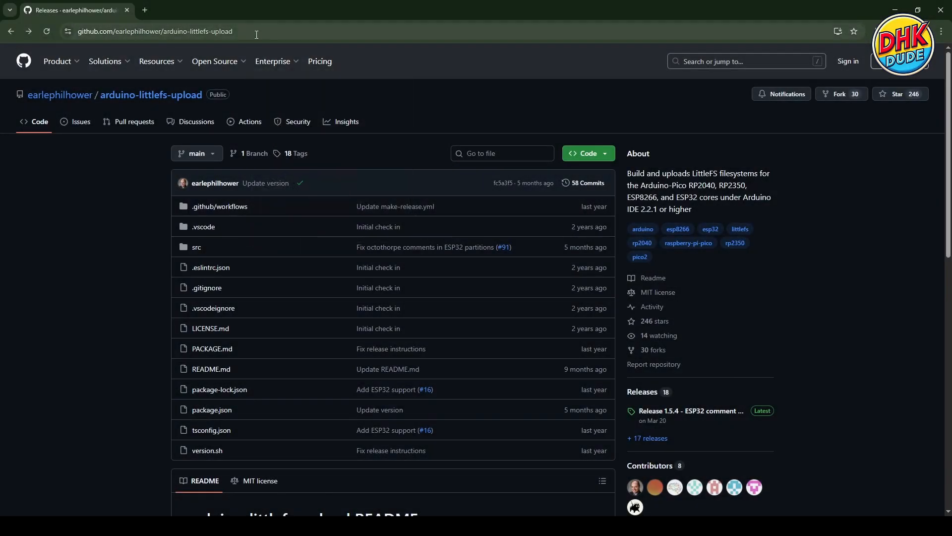
{"action": "left_click", "coordinate": [154, 31]}
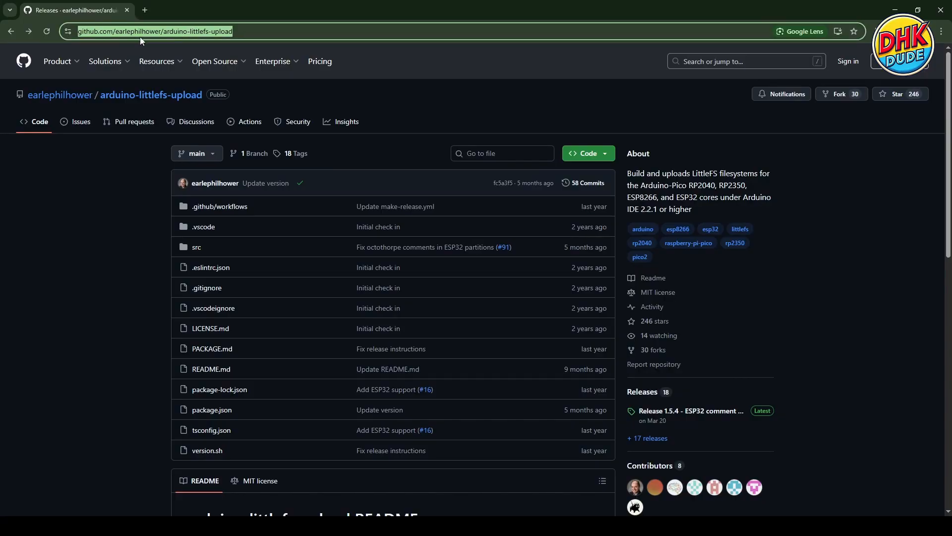
{"action": "mouse_move", "coordinate": [99, 38]}
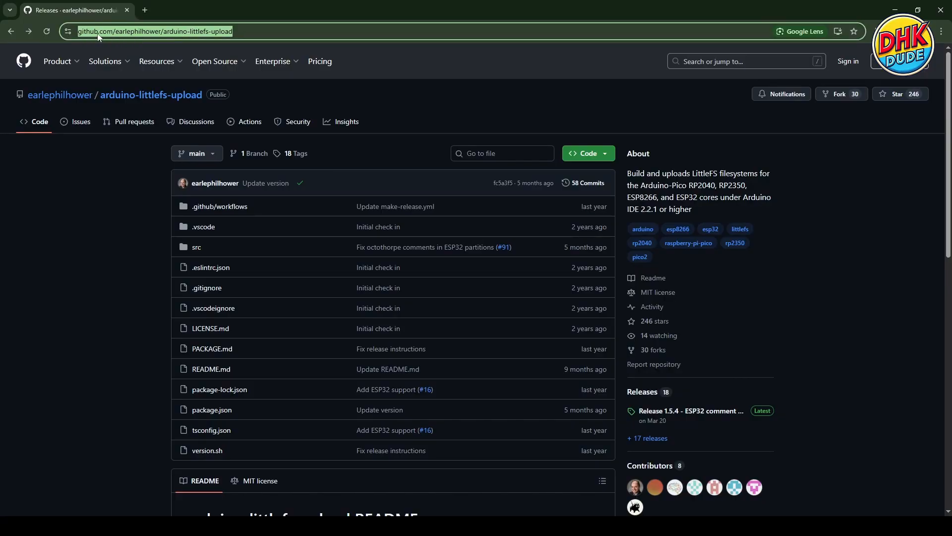
{"action": "mouse_move", "coordinate": [230, 33]}
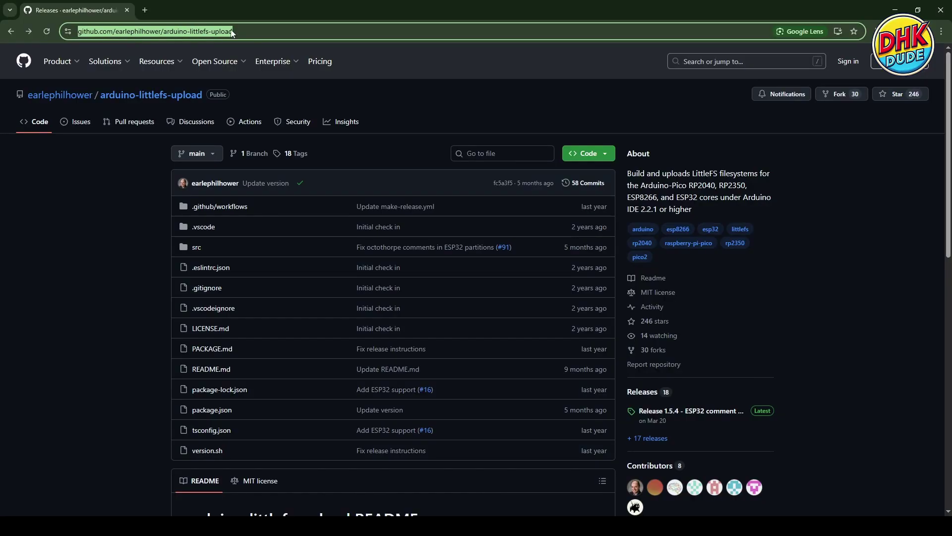
{"action": "left_click", "coordinate": [155, 31]}
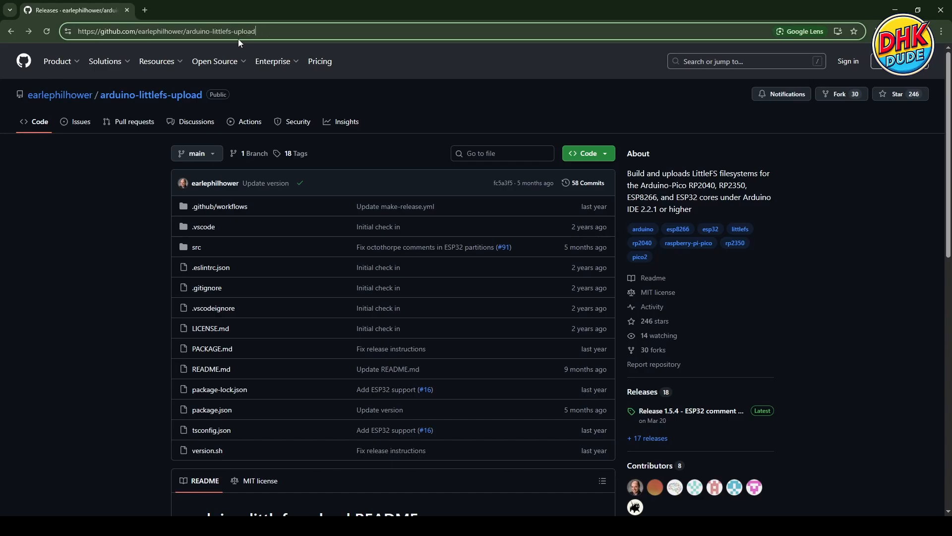
{"action": "scroll", "scroll_direction": "down", "scroll_amount": 3}
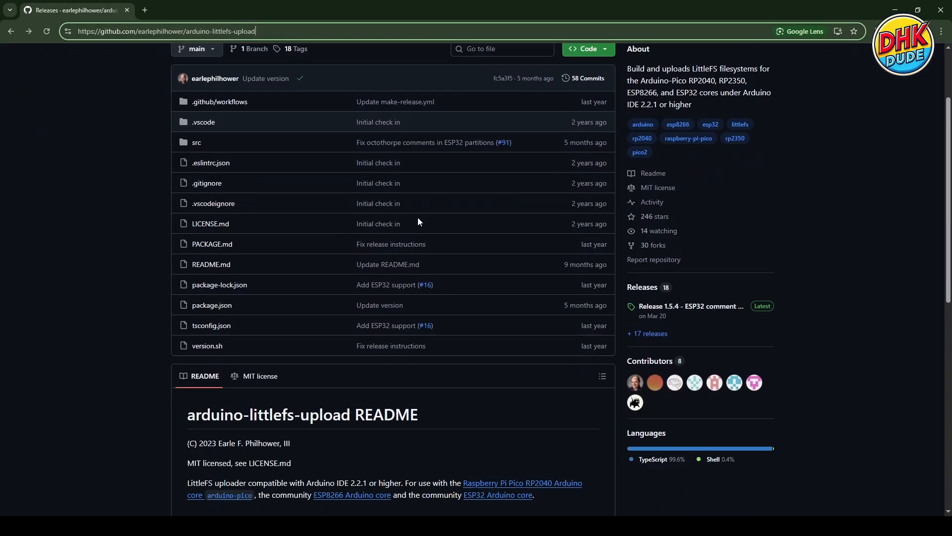
{"action": "scroll", "scroll_direction": "down", "scroll_amount": 3}
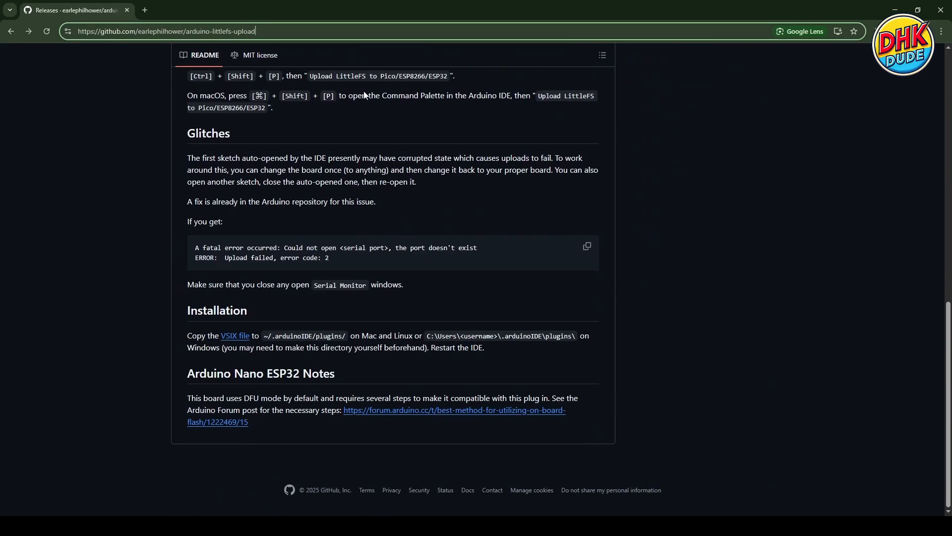
{"action": "scroll", "scroll_direction": "up", "scroll_amount": 3}
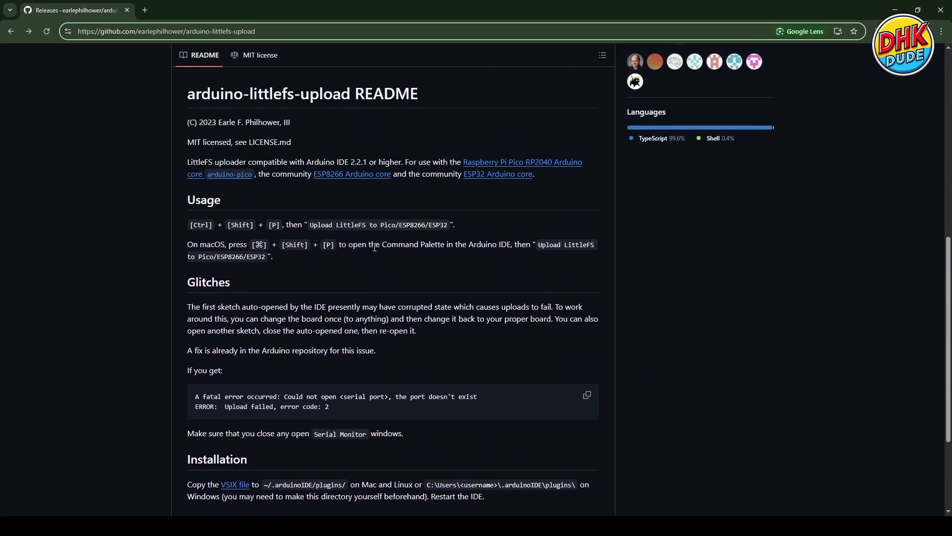
{"action": "mouse_move", "coordinate": [193, 170]}
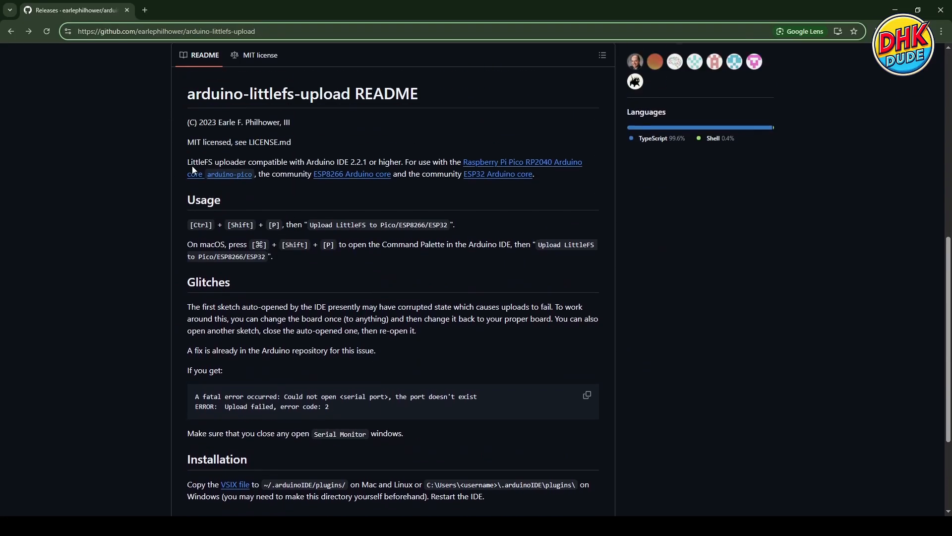
{"action": "mouse_move", "coordinate": [333, 228]}
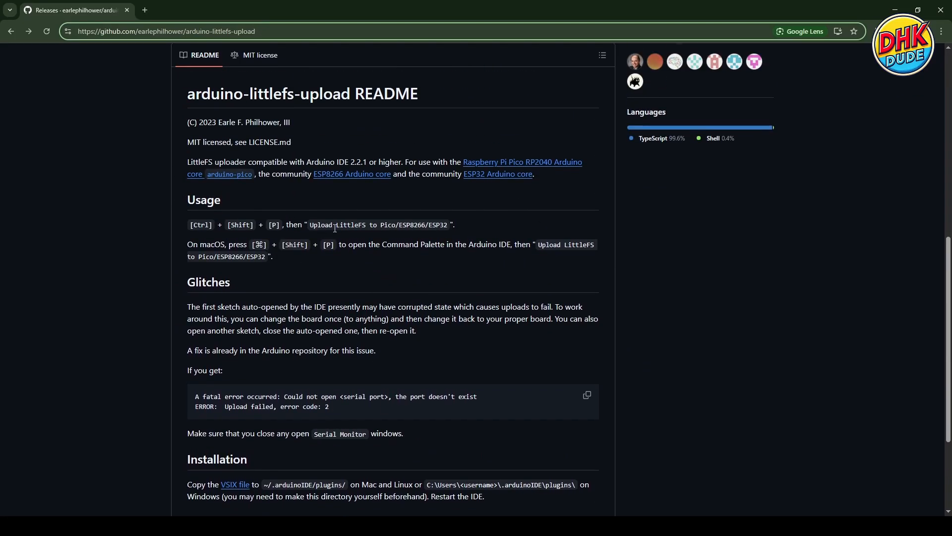
{"action": "scroll", "scroll_direction": "down", "scroll_amount": 3}
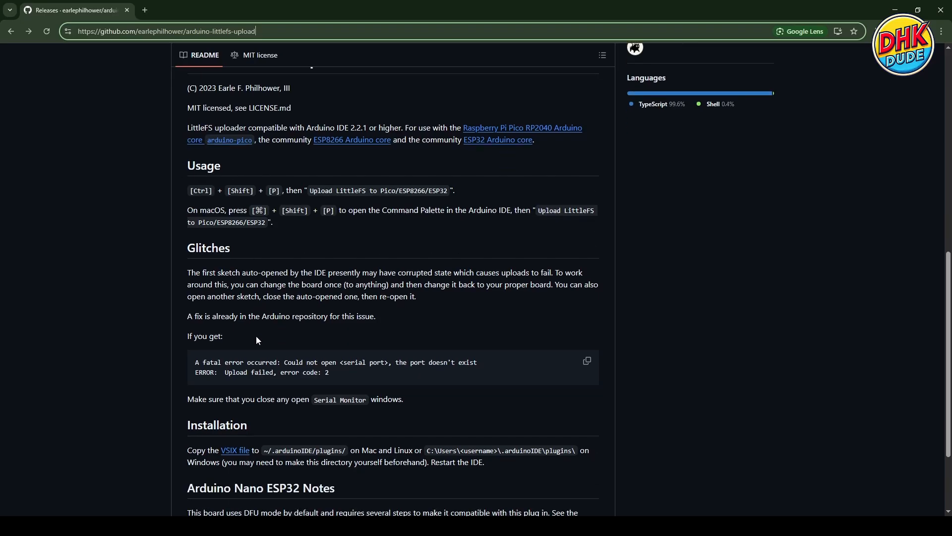
{"action": "scroll", "scroll_direction": "down", "scroll_amount": 3}
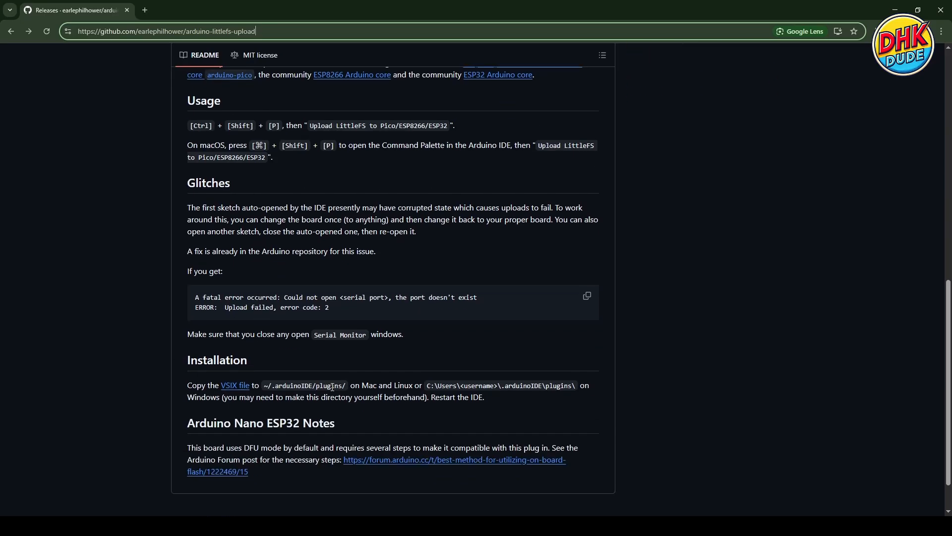
{"action": "mouse_move", "coordinate": [185, 398]}
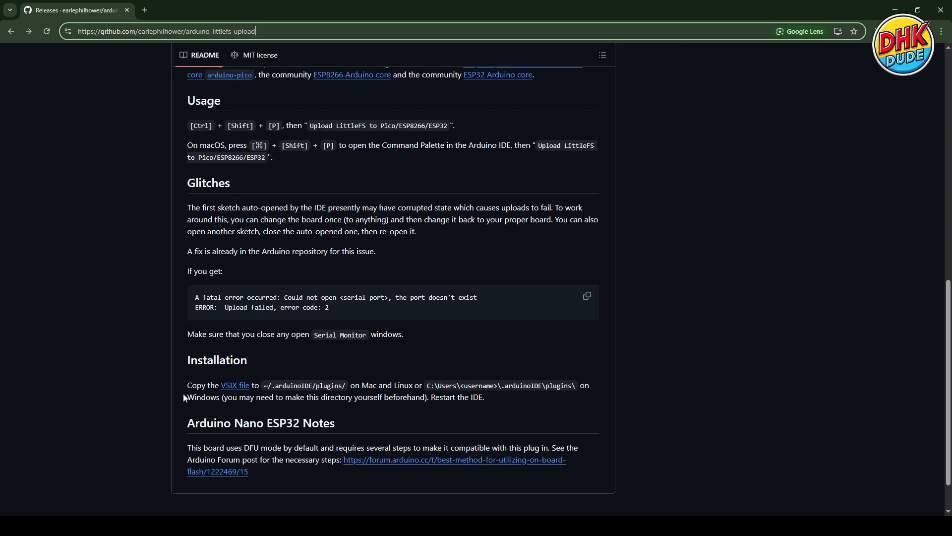
{"action": "mouse_move", "coordinate": [560, 439]}
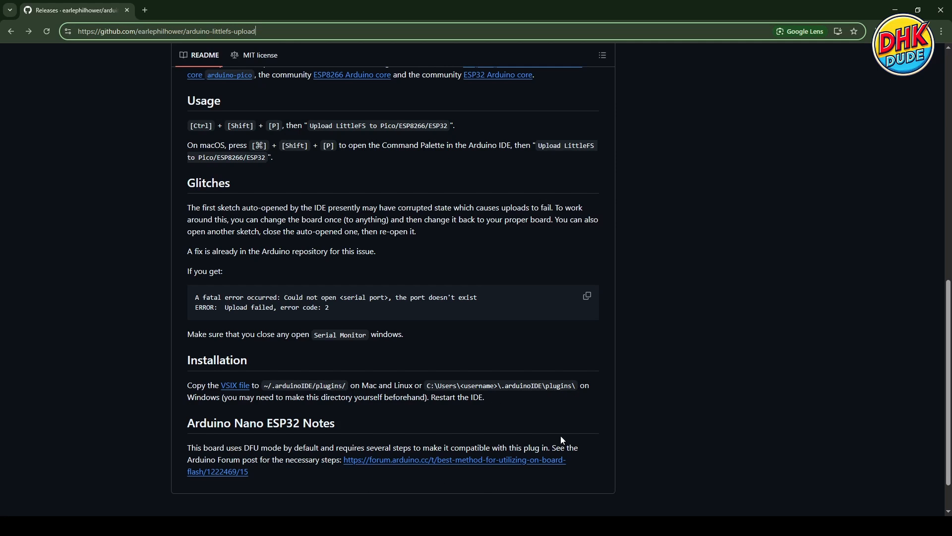
{"action": "scroll", "scroll_direction": "up", "scroll_amount": 3}
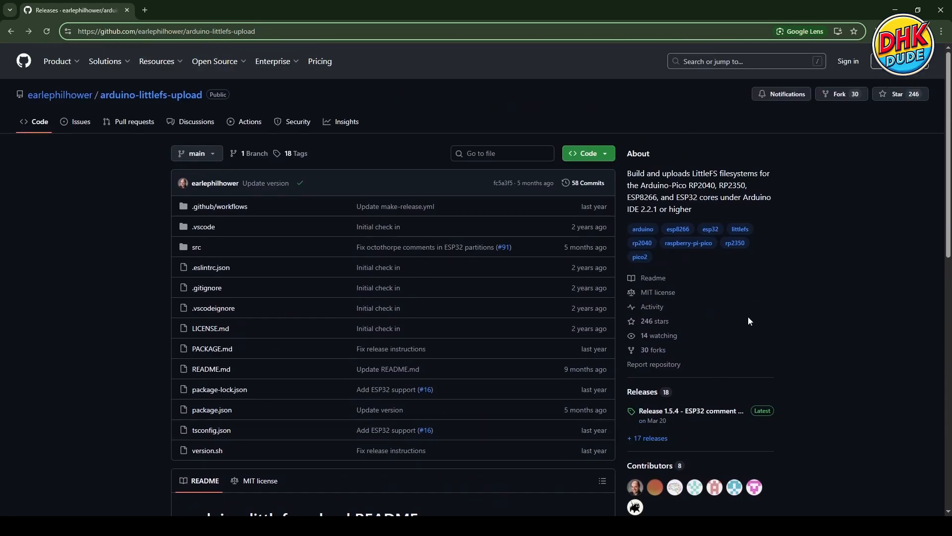
{"action": "mouse_move", "coordinate": [647, 438]}
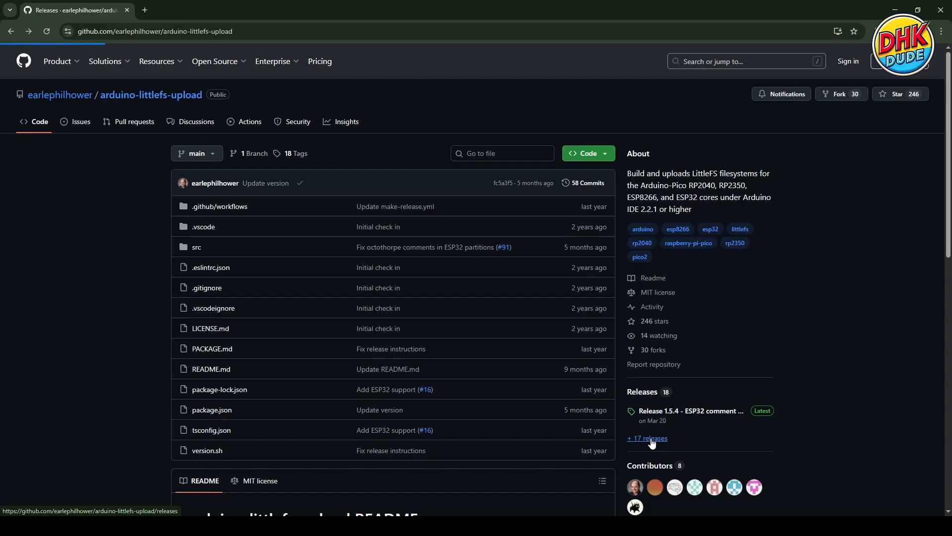
Step: Open the repository's 17 releases and scroll to Release 1.5.4's .vsix asset
{"action": "left_click", "coordinate": [646, 438]}
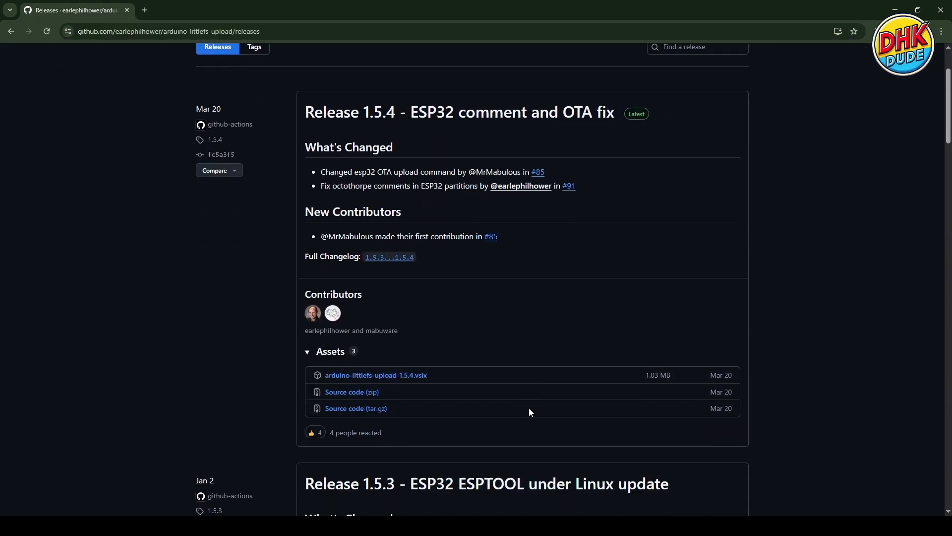
{"action": "scroll", "scroll_direction": "down", "scroll_amount": 3}
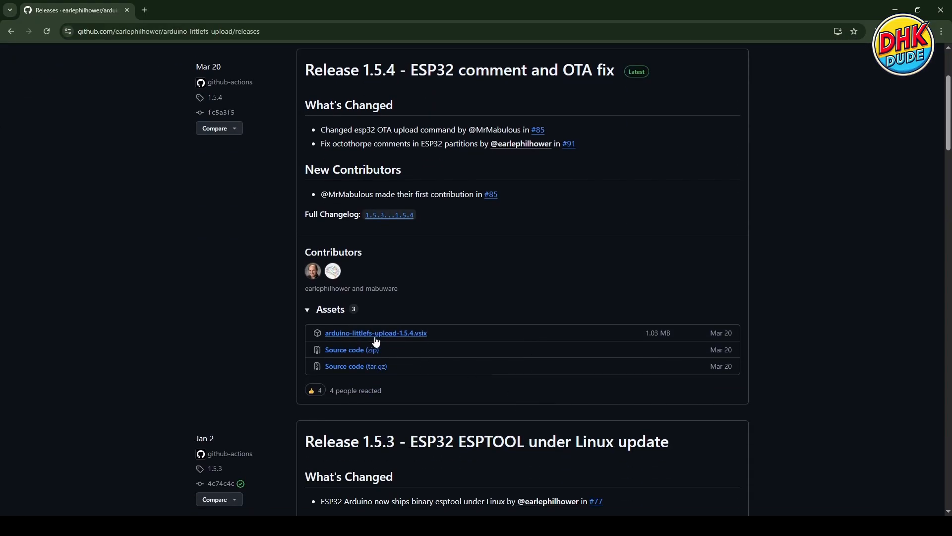
{"action": "mouse_move", "coordinate": [376, 333]}
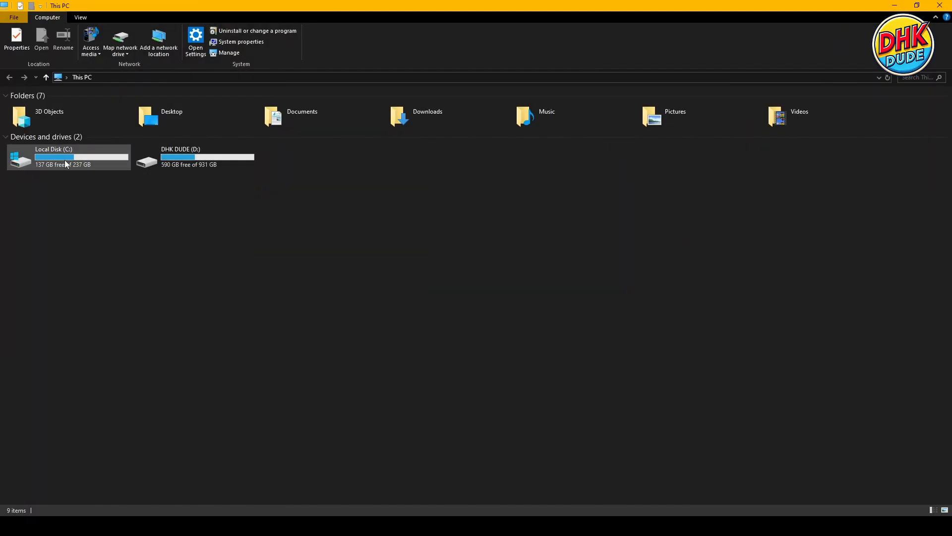
Step: Navigate from drive C through Users and the profile folder into .arduinoIDE
{"action": "double_click", "coordinate": [54, 157]}
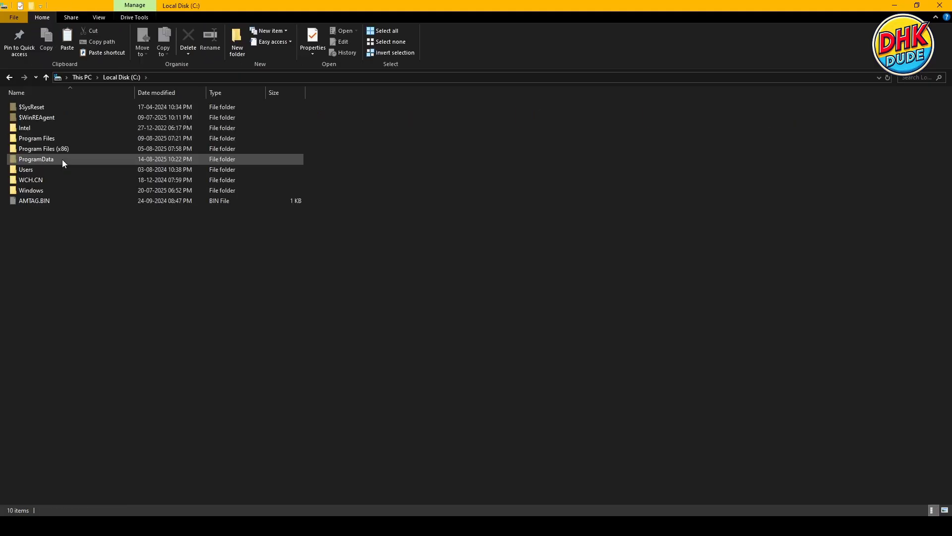
{"action": "left_click", "coordinate": [26, 170]}
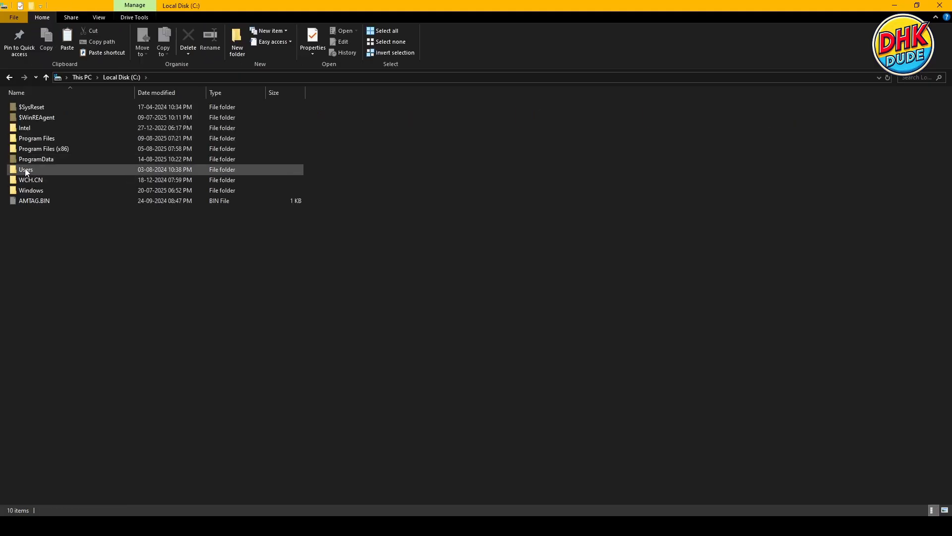
{"action": "double_click", "coordinate": [26, 169]}
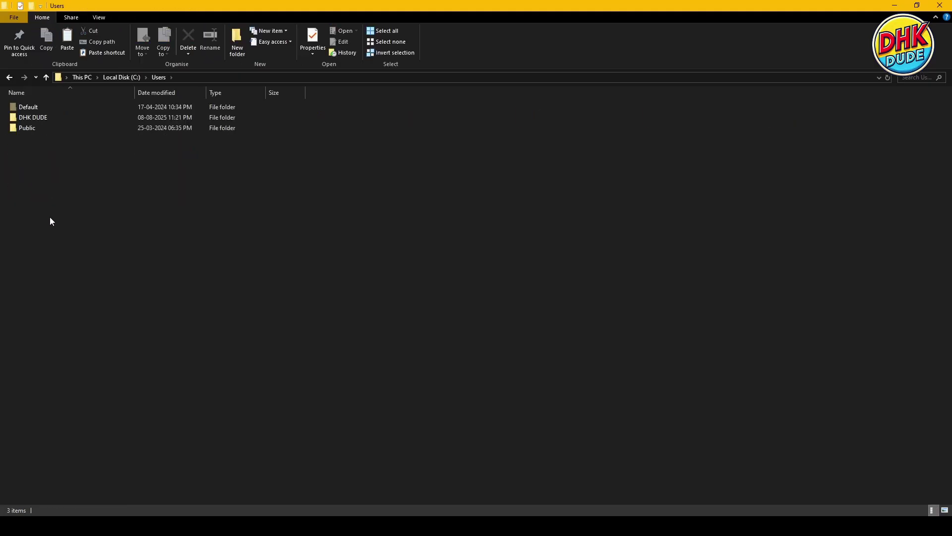
{"action": "left_click", "coordinate": [33, 118]}
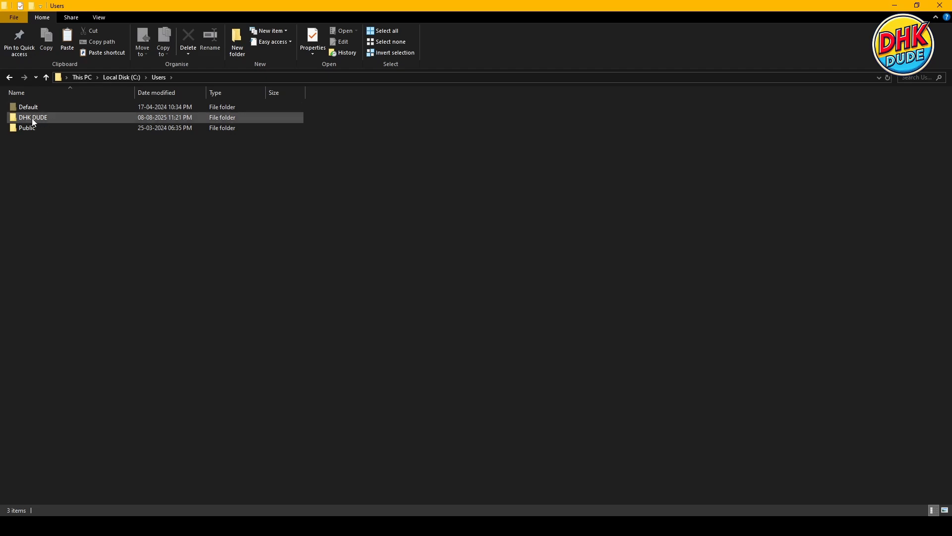
{"action": "double_click", "coordinate": [33, 117]}
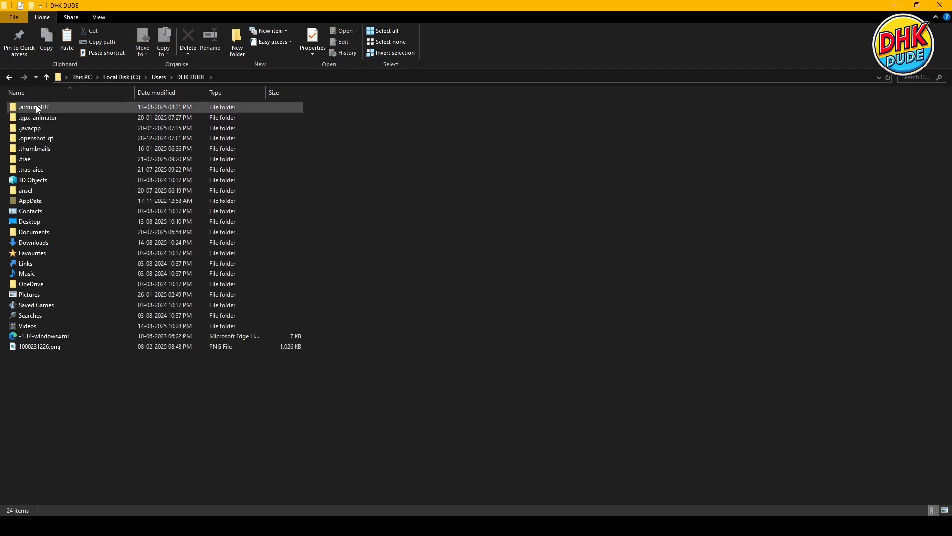
{"action": "mouse_move", "coordinate": [35, 107]}
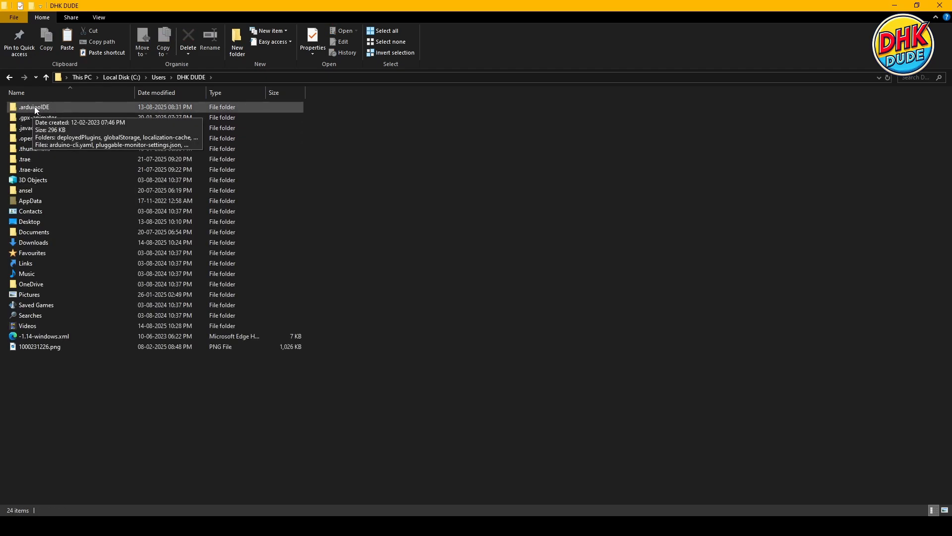
{"action": "double_click", "coordinate": [35, 107]}
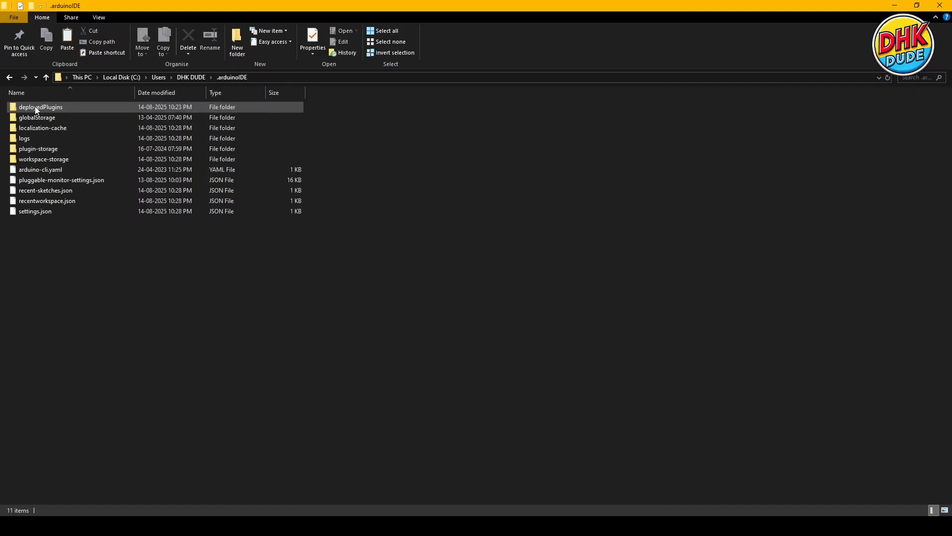
{"action": "mouse_move", "coordinate": [40, 107]}
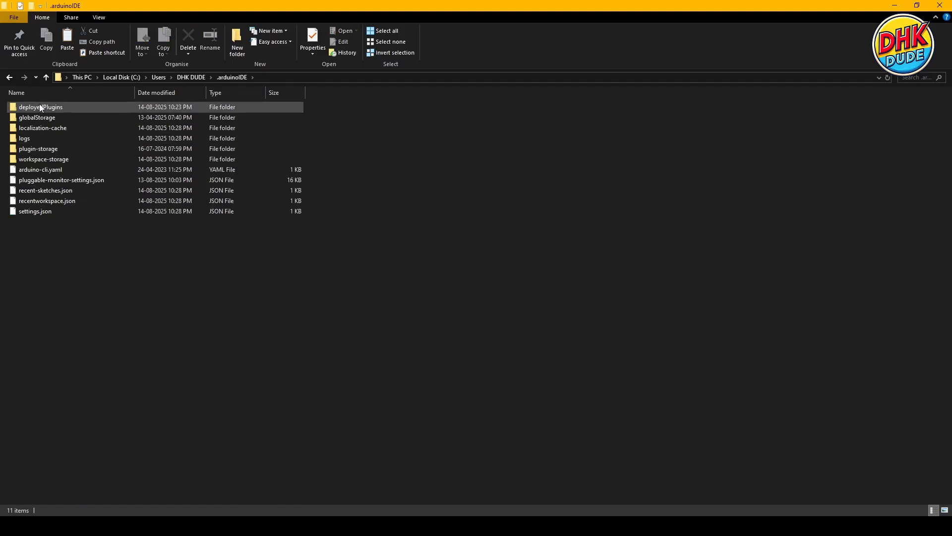
{"action": "left_click", "coordinate": [51, 264]}
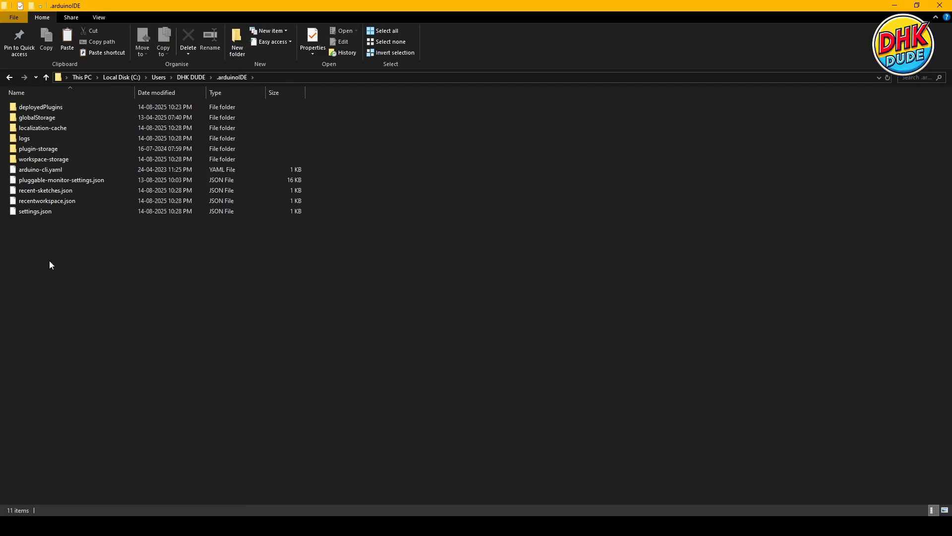
Step: Add a new folder named 'plugins' alongside deployedPlugins in .arduinoIDE
{"action": "right_click", "coordinate": [51, 265]}
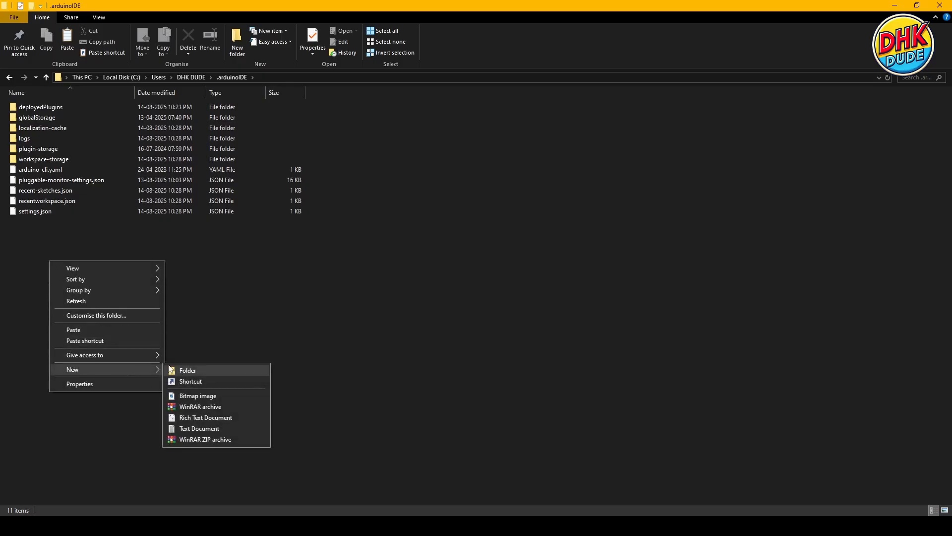
{"action": "left_click", "coordinate": [187, 370]}
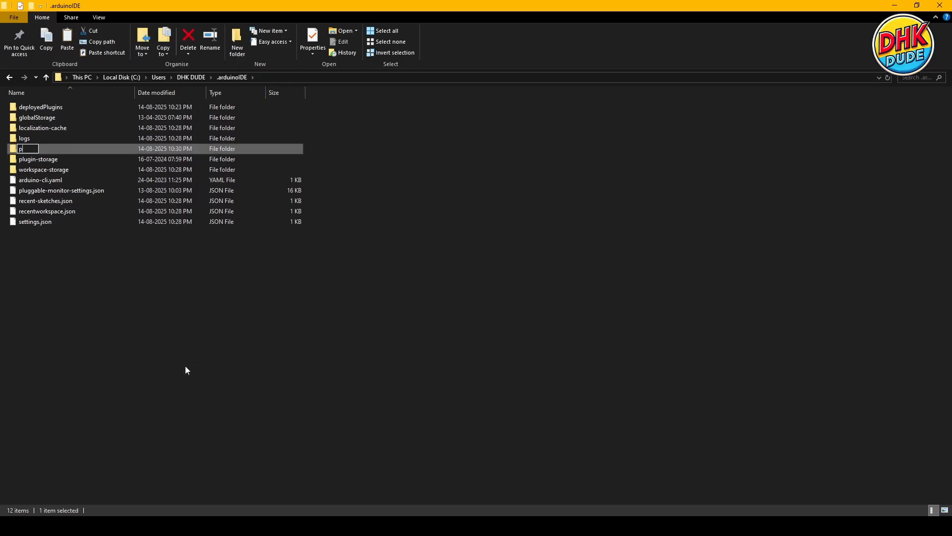
{"action": "type", "text": "lugins"}
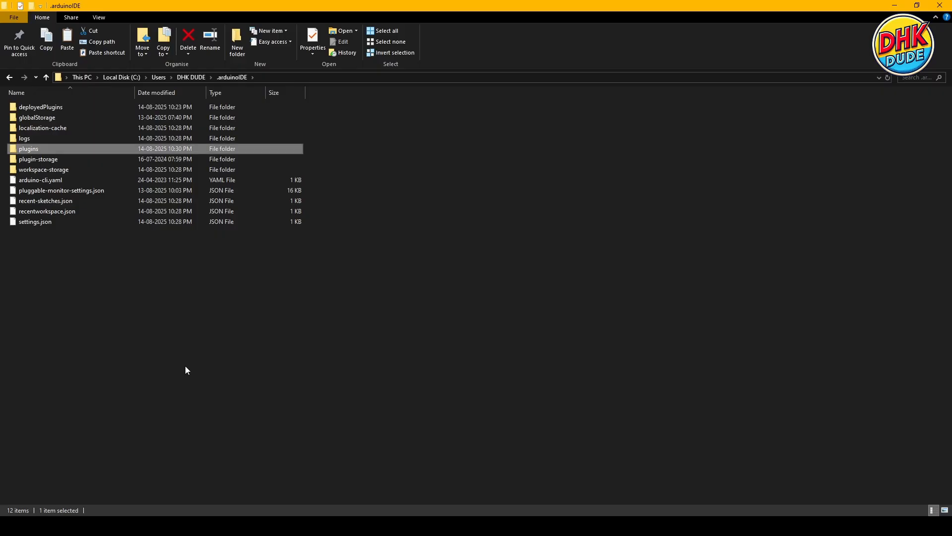
{"action": "mouse_move", "coordinate": [27, 149]}
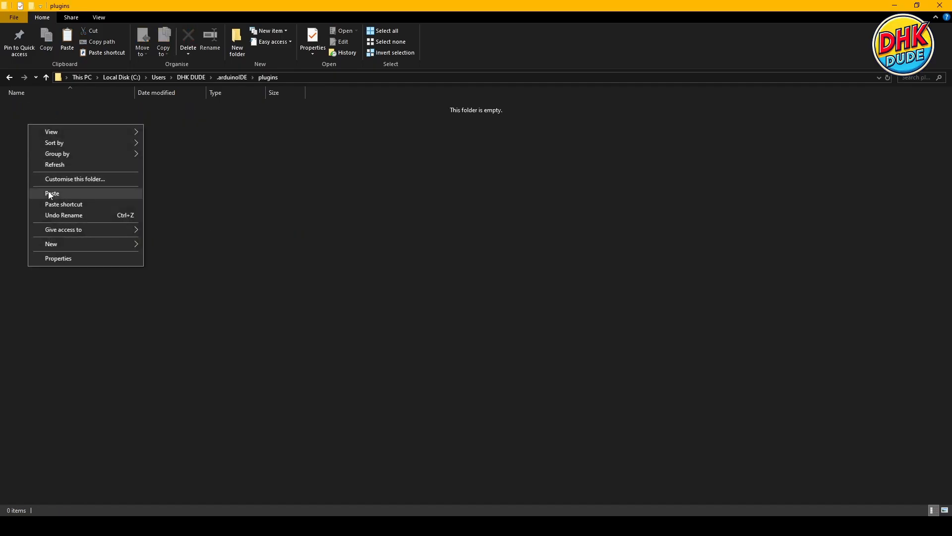
Step: Paste arduino-littlefs-upload-1.5.4.vsix into the plugins folder and return to Arduino IDE
{"action": "left_click", "coordinate": [52, 193]}
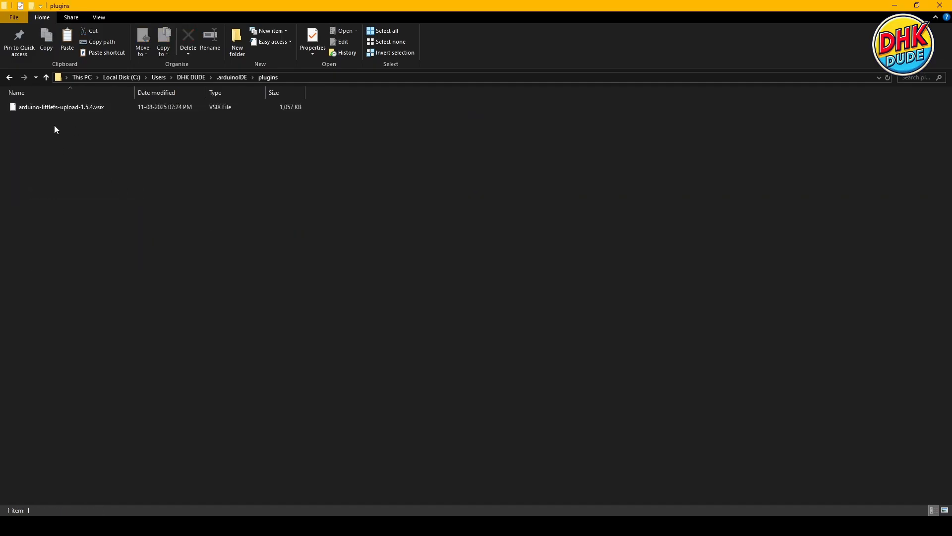
{"action": "left_click", "coordinate": [60, 107]}
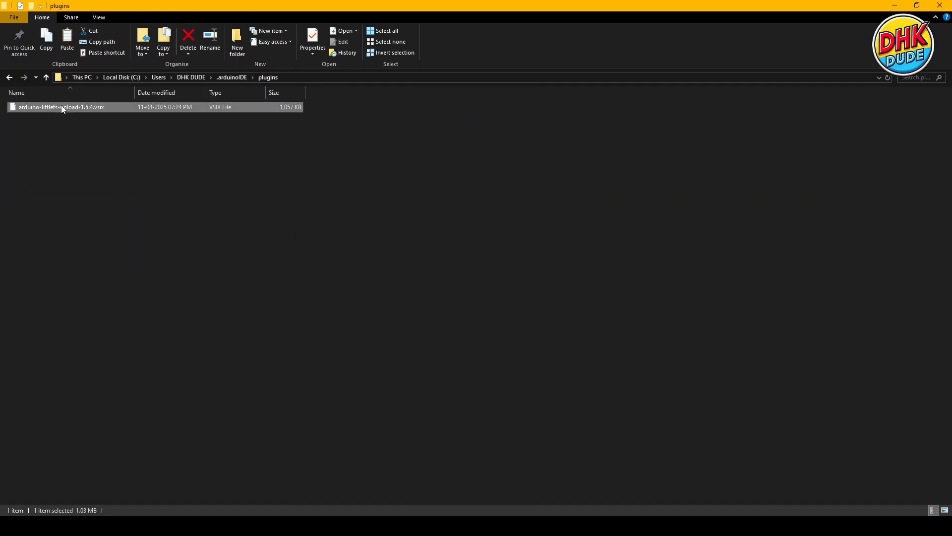
{"action": "left_click", "coordinate": [638, 116]}
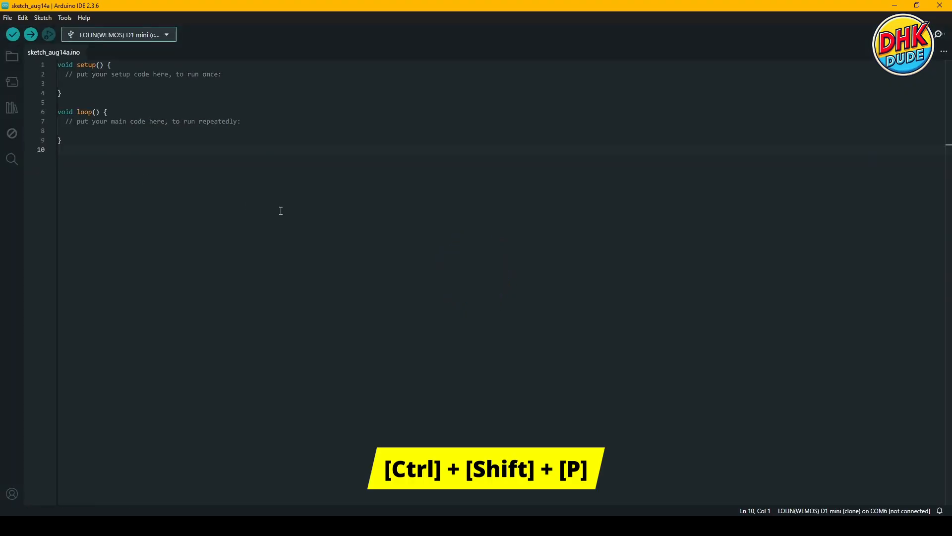
Step: Scroll the Command Palette to the new 'Upload LittleFS to Pico/ESP8266/ESP32' command
{"action": "key", "text": "ctrl+shift+p"}
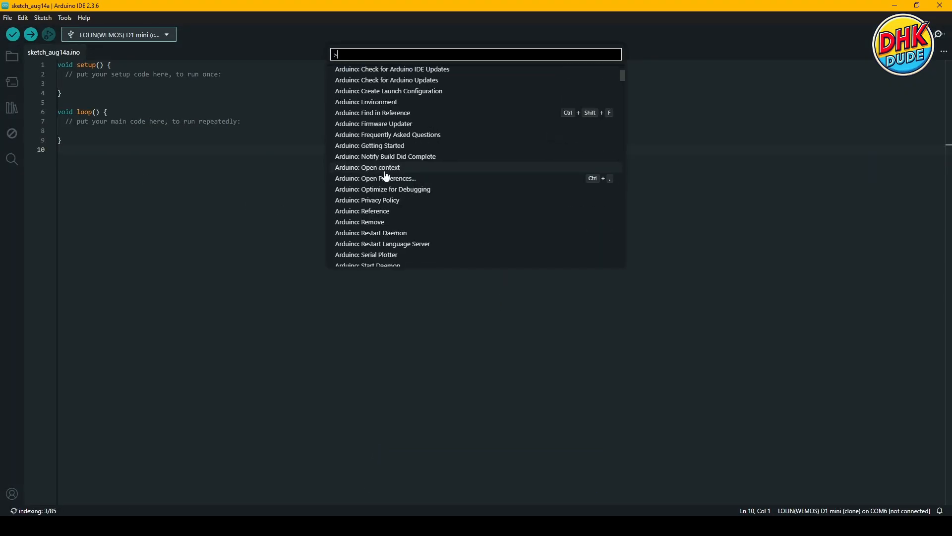
{"action": "scroll", "scroll_direction": "down", "scroll_amount": 3}
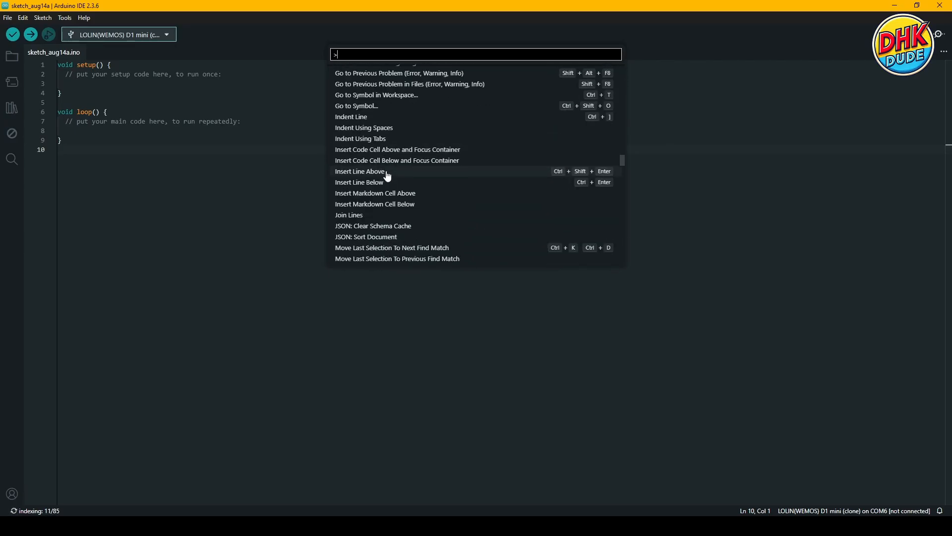
{"action": "scroll", "scroll_direction": "down", "scroll_amount": 3}
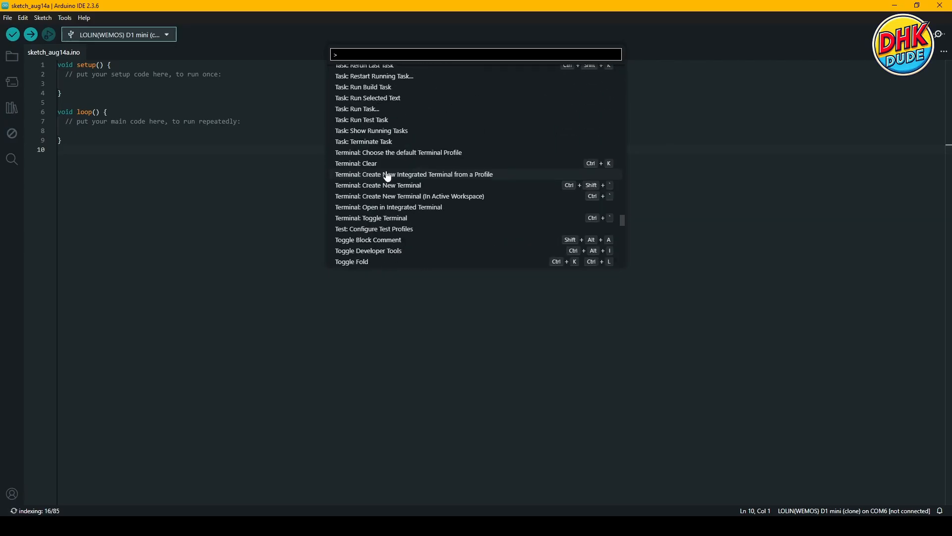
{"action": "scroll", "scroll_direction": "down", "scroll_amount": 3}
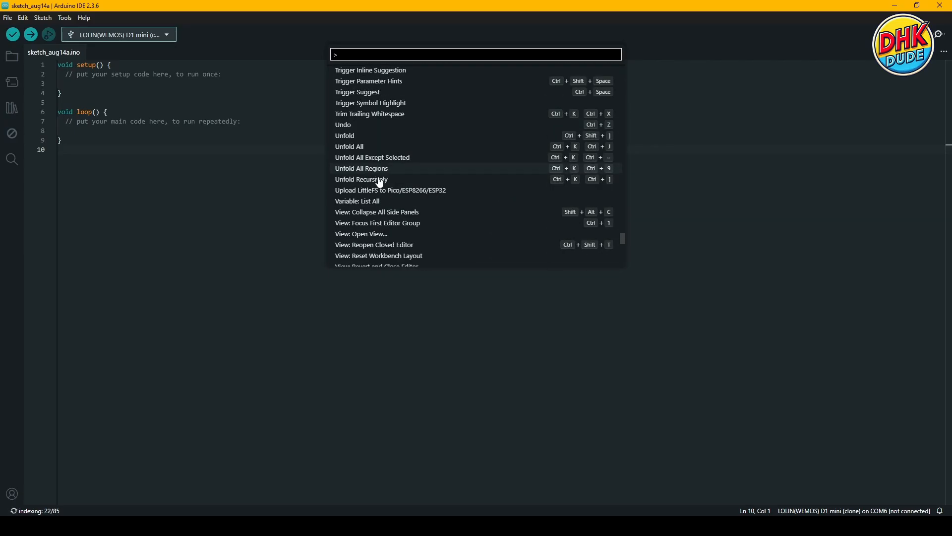
{"action": "mouse_move", "coordinate": [390, 190]}
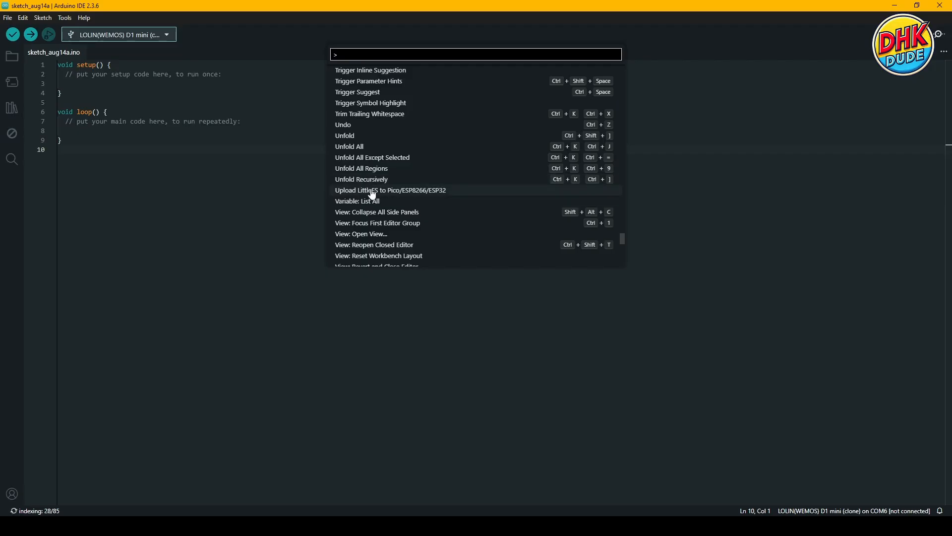
{"action": "mouse_move", "coordinate": [414, 197]}
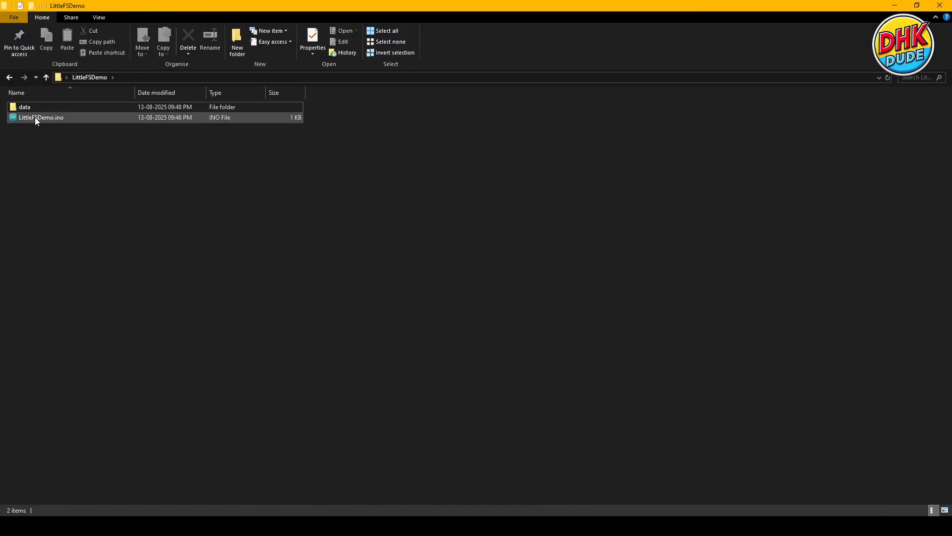
{"action": "mouse_move", "coordinate": [50, 122]}
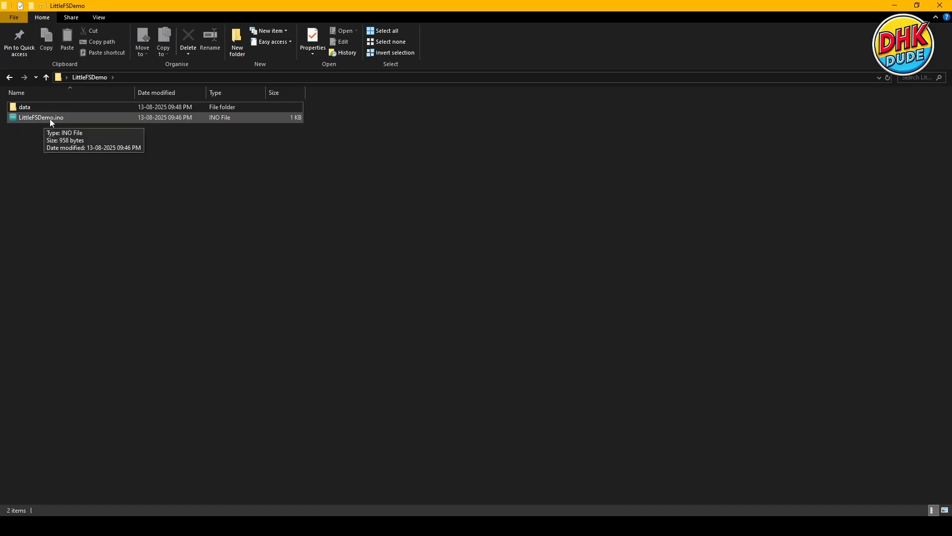
Step: Check config.json, info.txt and readme.md in the data folder, then open LittleFSDemo.ino
{"action": "double_click", "coordinate": [24, 107]}
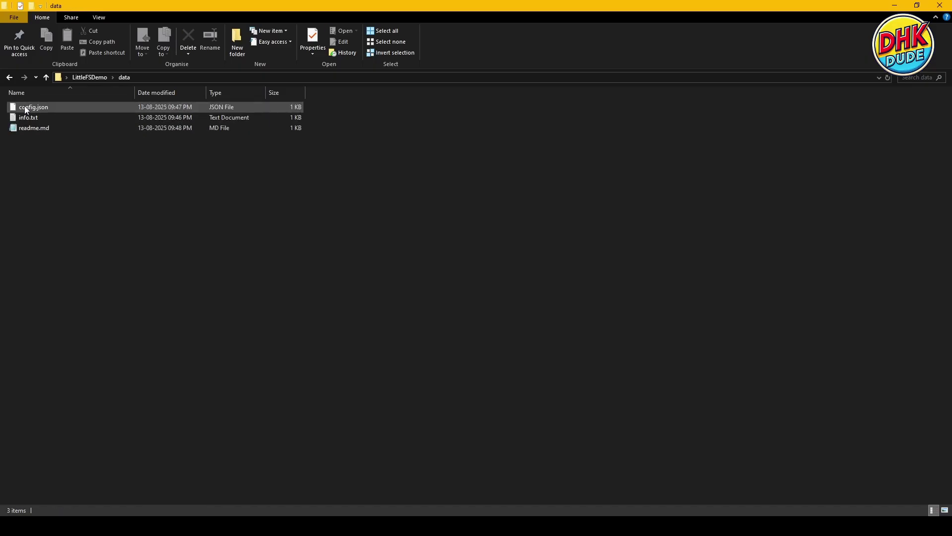
{"action": "left_click", "coordinate": [28, 117]}
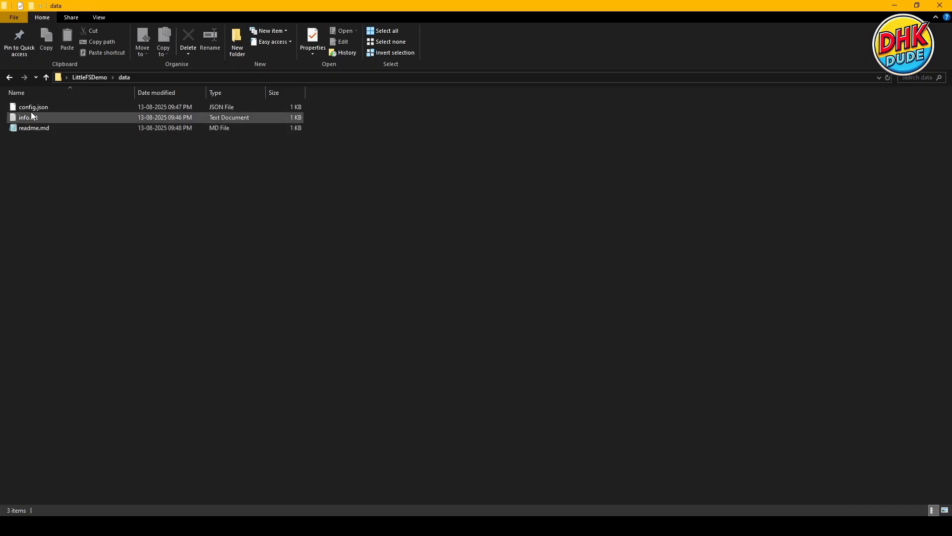
{"action": "left_click", "coordinate": [46, 77]}
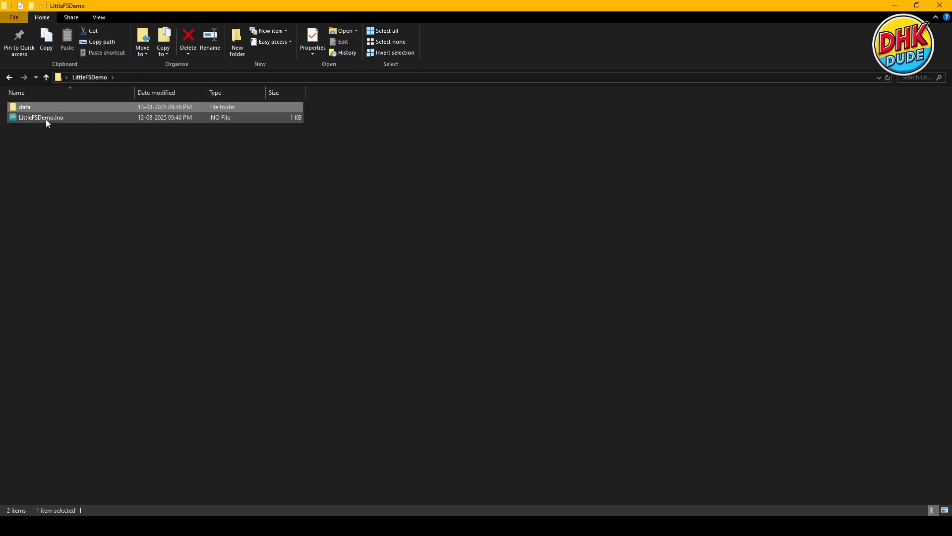
{"action": "double_click", "coordinate": [41, 117]}
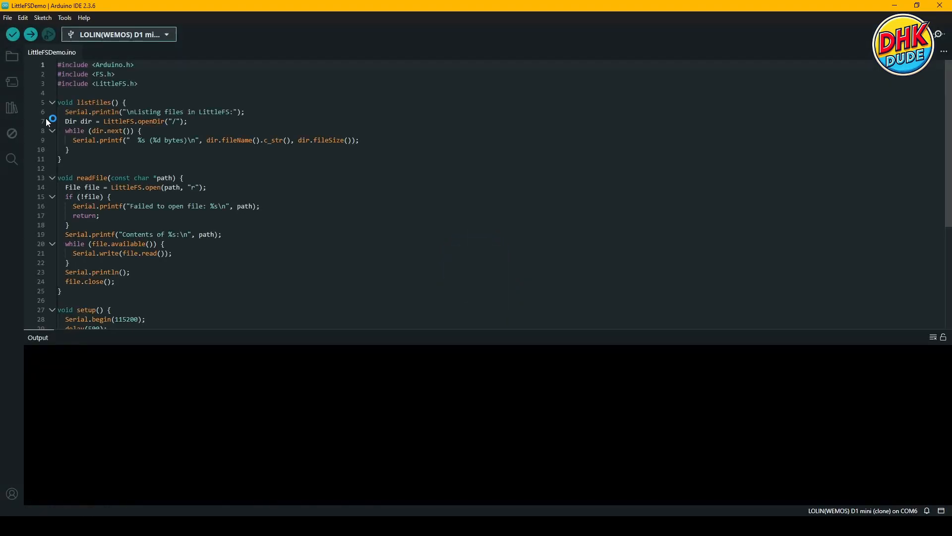
{"action": "mouse_move", "coordinate": [125, 41]}
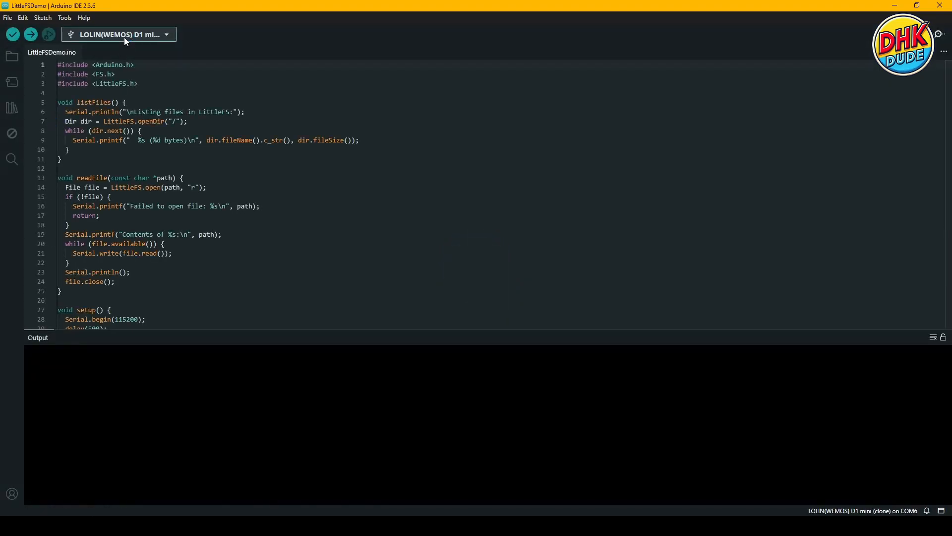
Step: Upload LittleFSDemo to the LOLIN(WEMOS) D1 mini and wait for 'Done uploading'
{"action": "left_click", "coordinate": [119, 34]}
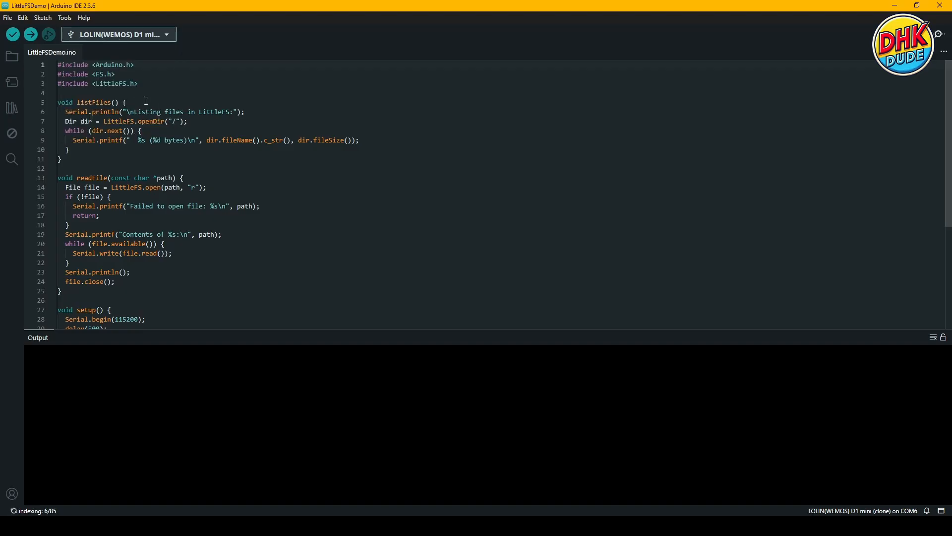
{"action": "scroll", "scroll_direction": "down", "scroll_amount": 3}
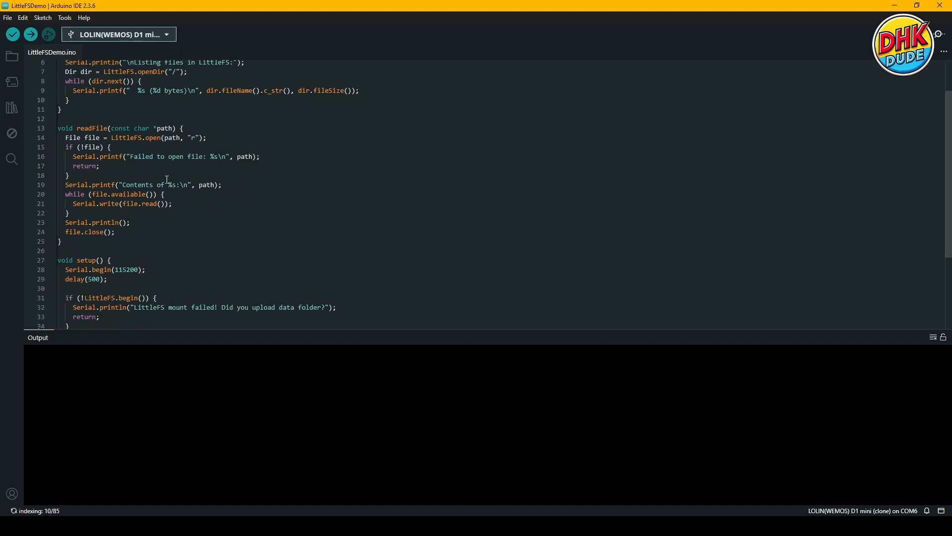
{"action": "scroll", "scroll_direction": "down", "scroll_amount": 3}
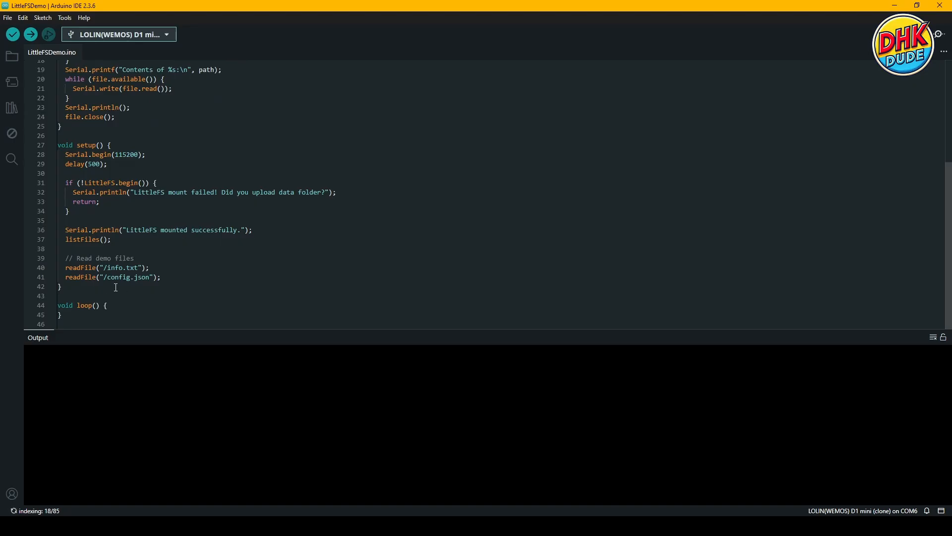
{"action": "mouse_move", "coordinate": [30, 35]}
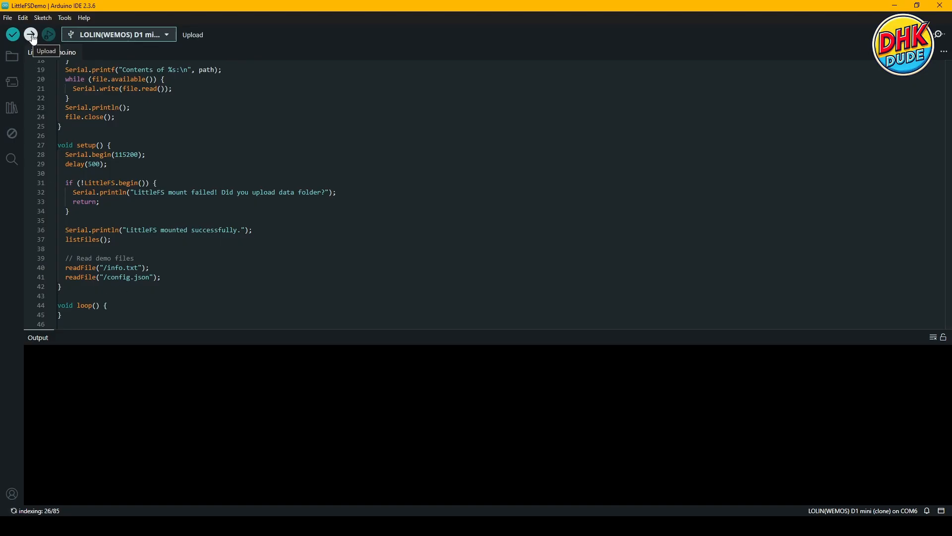
{"action": "left_click", "coordinate": [30, 34]}
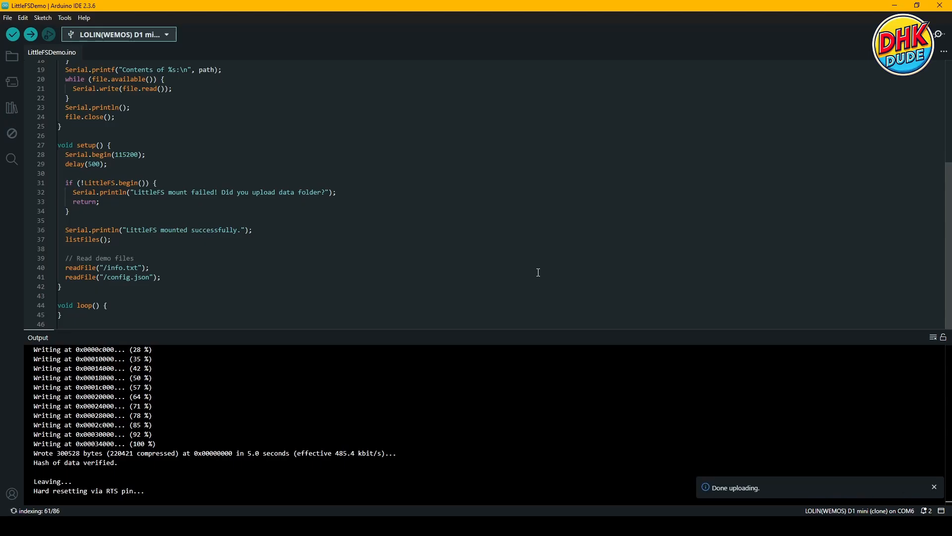
{"action": "left_click", "coordinate": [933, 486]}
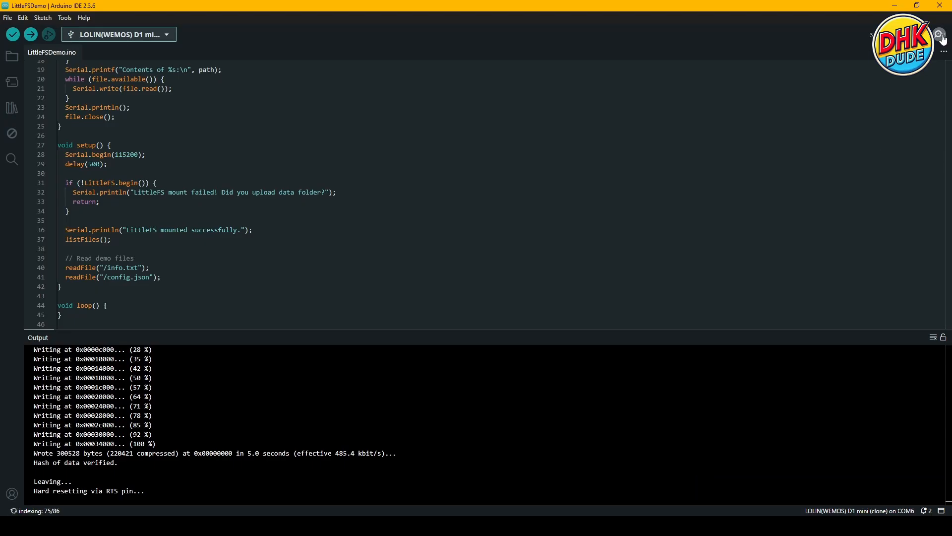
{"action": "left_click", "coordinate": [938, 34]}
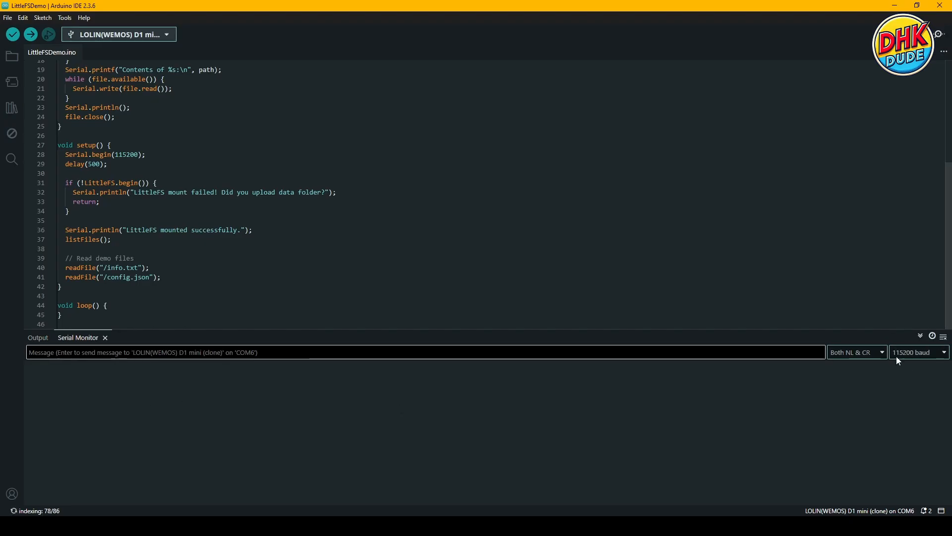
{"action": "mouse_move", "coordinate": [122, 447]}
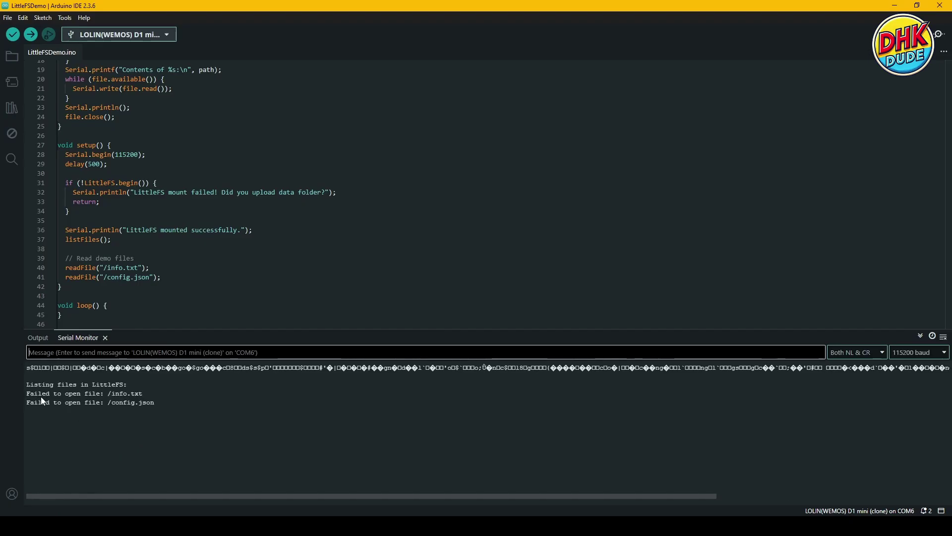
{"action": "mouse_move", "coordinate": [137, 407]}
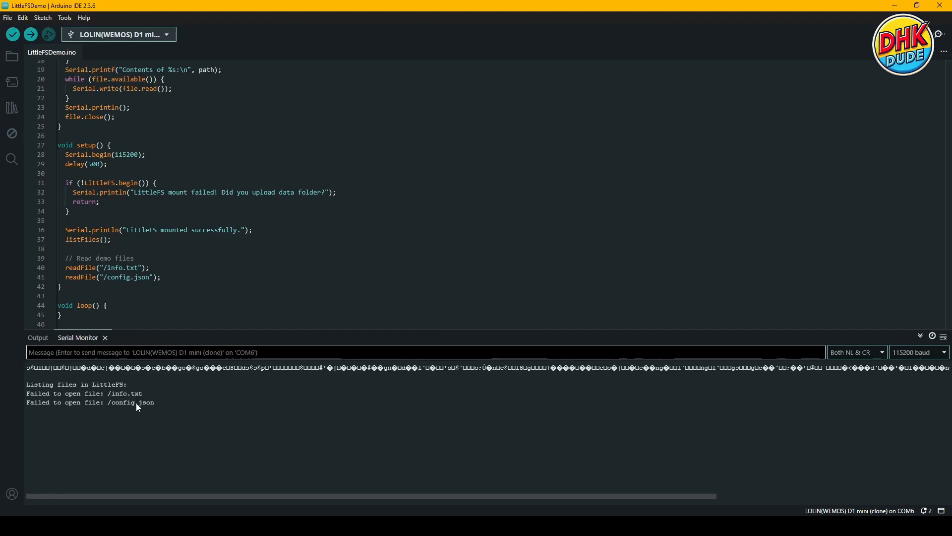
{"action": "mouse_move", "coordinate": [69, 406]}
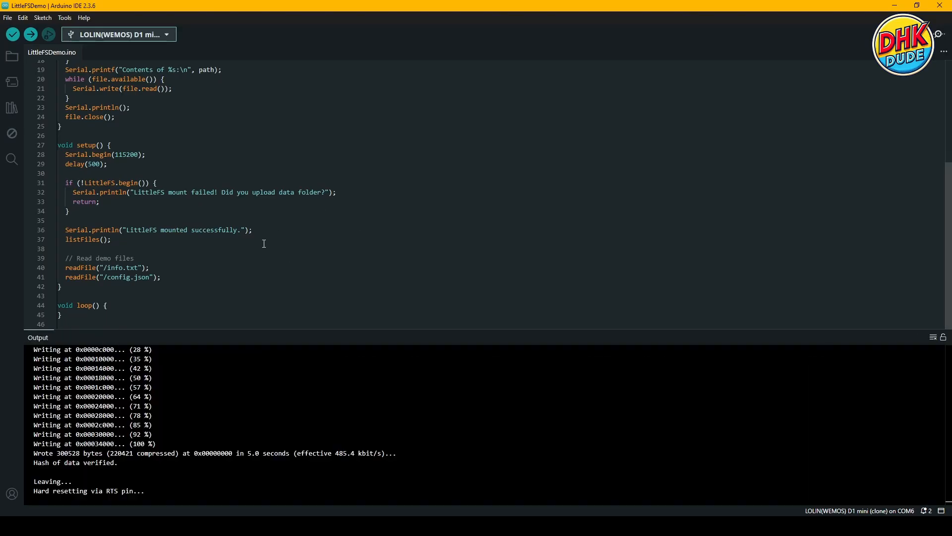
Step: Run 'Upload LittleFS to Pico/ESP8266/ESP32' from the Command Palette to flash the data folder
{"action": "key", "text": "Ctrl+Shift+P"}
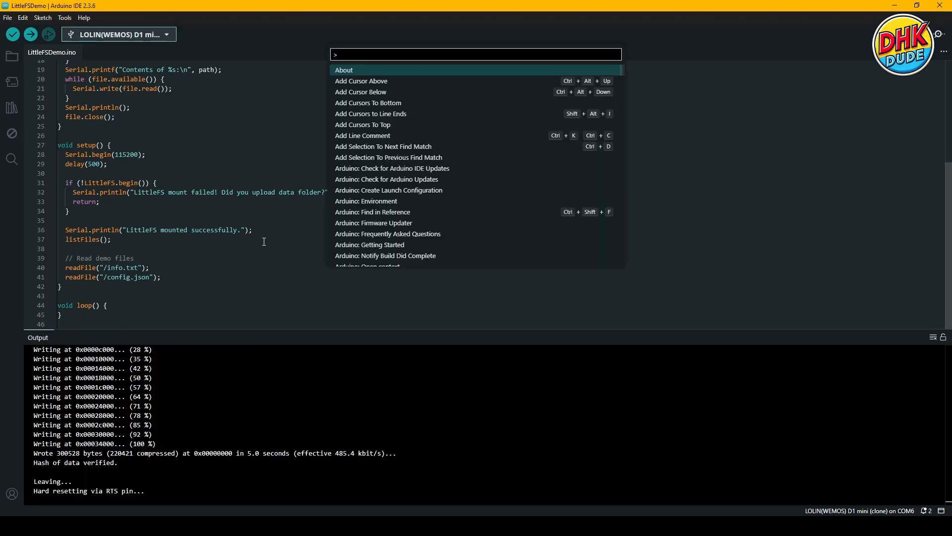
{"action": "scroll", "scroll_direction": "down", "scroll_amount": 3}
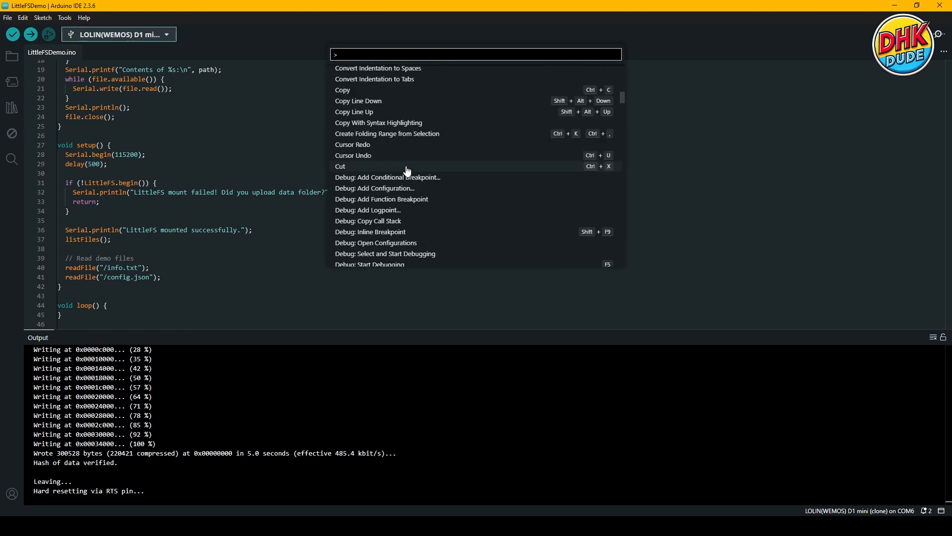
{"action": "scroll", "scroll_direction": "down", "scroll_amount": 3}
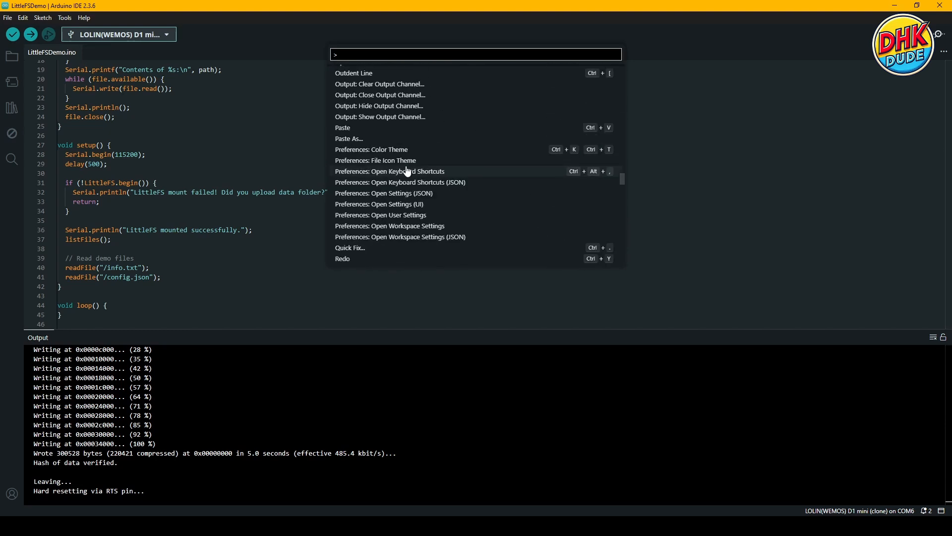
{"action": "scroll", "scroll_direction": "down", "scroll_amount": 3}
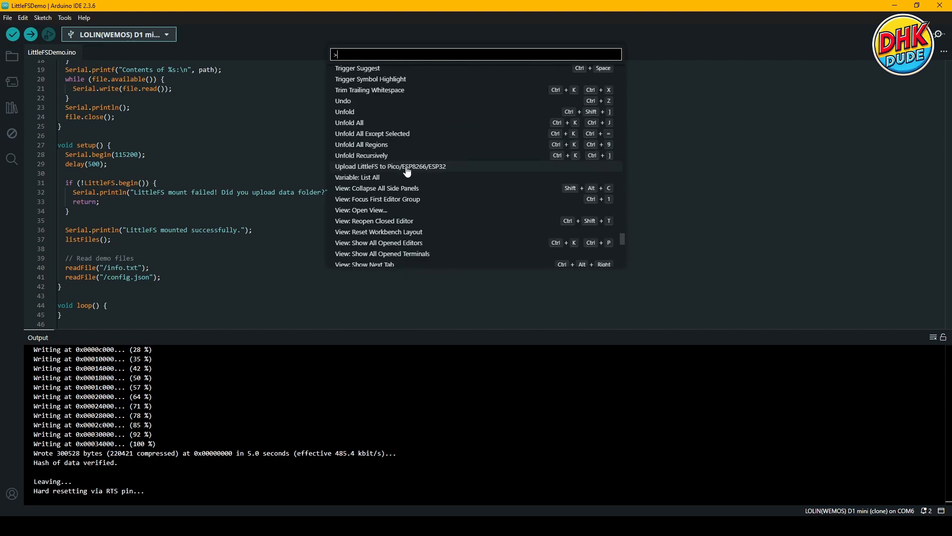
{"action": "scroll", "scroll_direction": "down", "scroll_amount": 3}
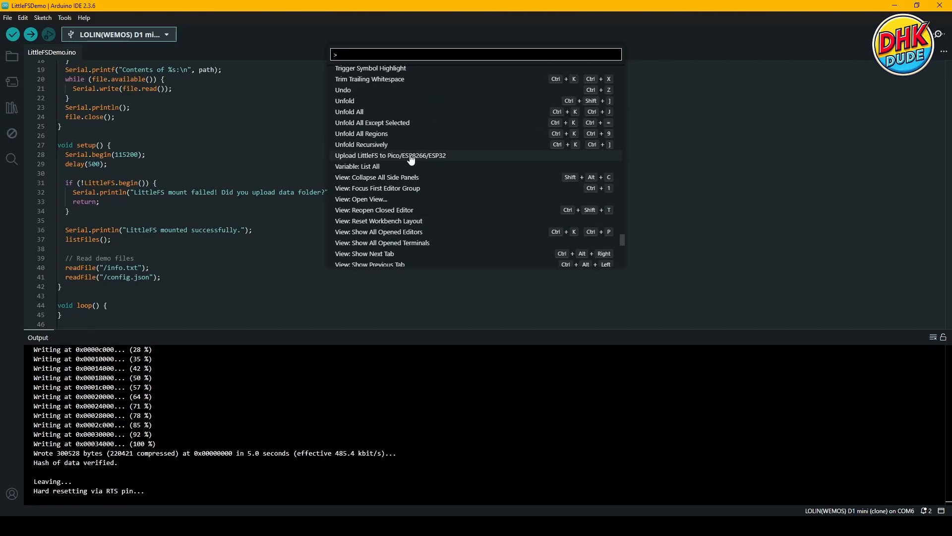
{"action": "left_click", "coordinate": [390, 156]}
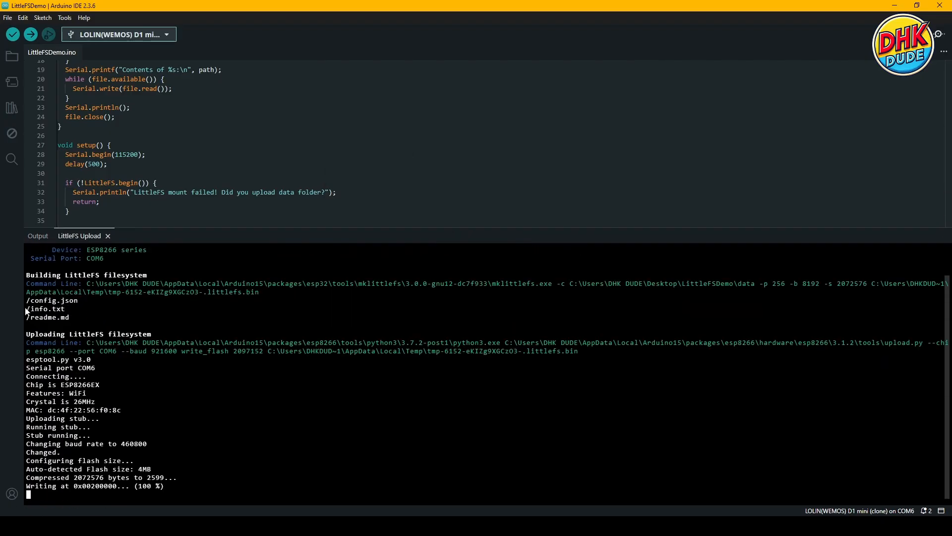
{"action": "mouse_move", "coordinate": [175, 432]}
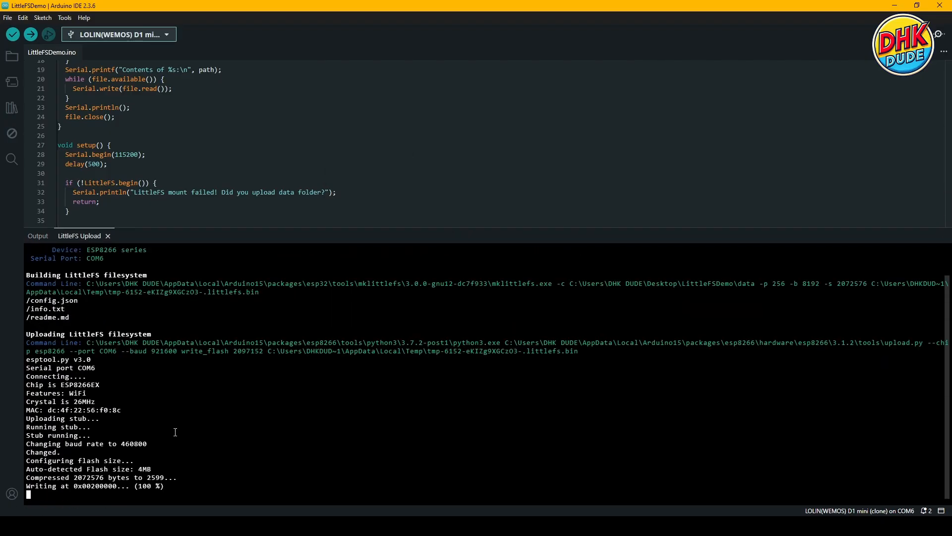
{"action": "mouse_move", "coordinate": [298, 407]}
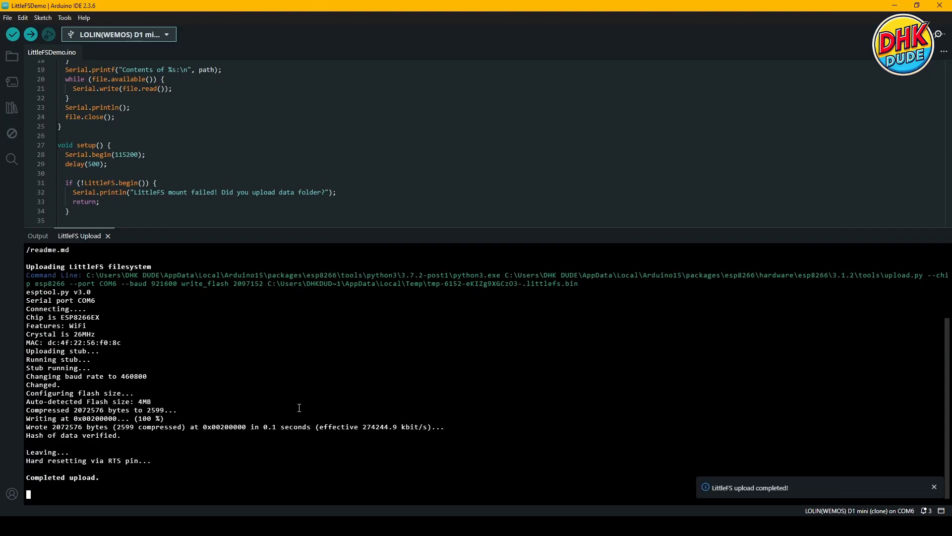
{"action": "mouse_move", "coordinate": [760, 500]}
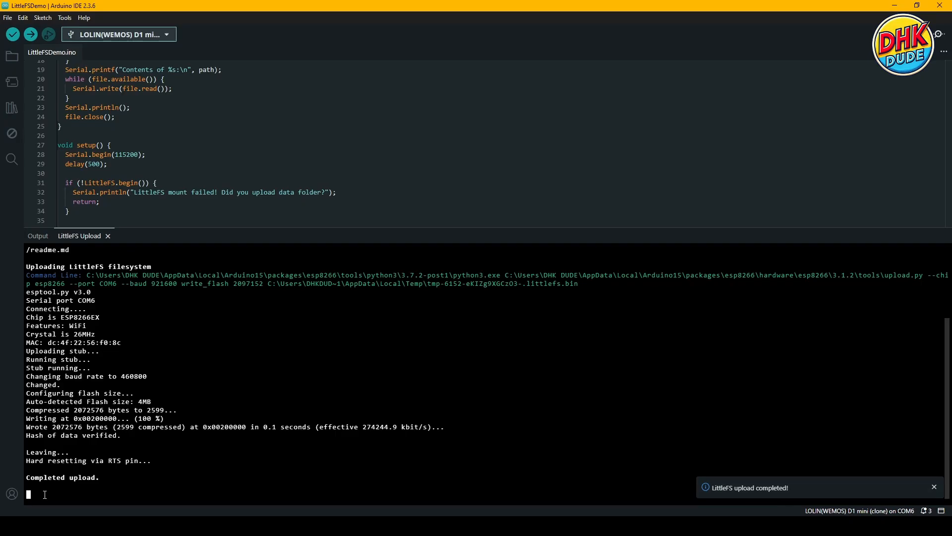
{"action": "mouse_move", "coordinate": [115, 479]}
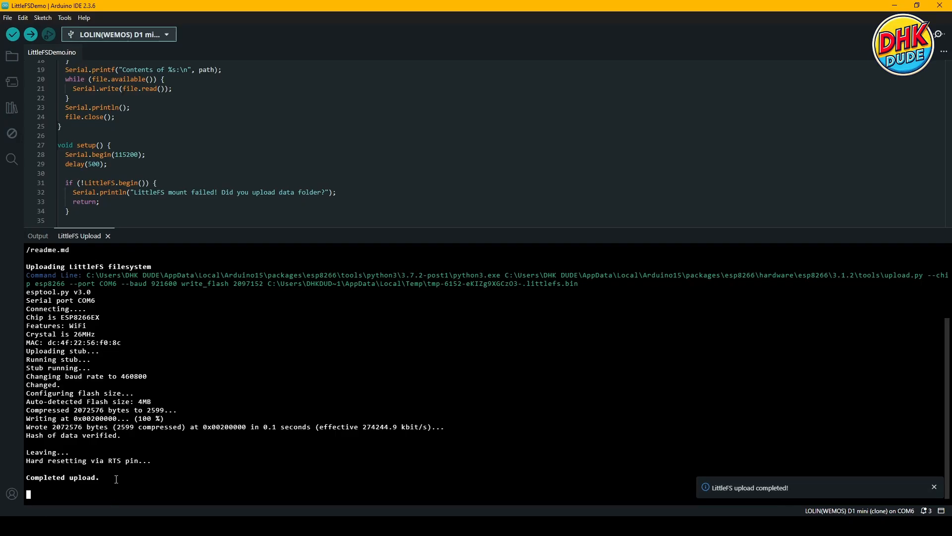
{"action": "mouse_move", "coordinate": [431, 226]}
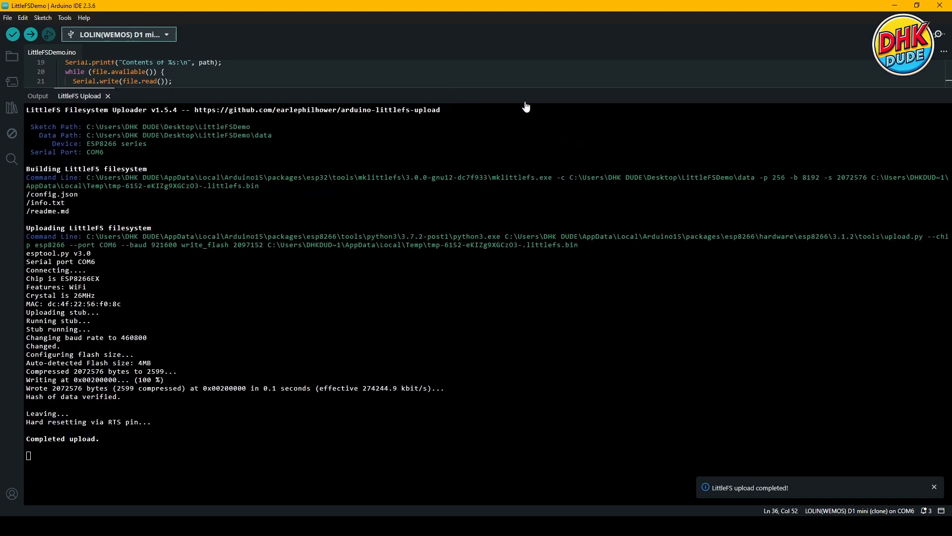
{"action": "mouse_move", "coordinate": [505, 452]}
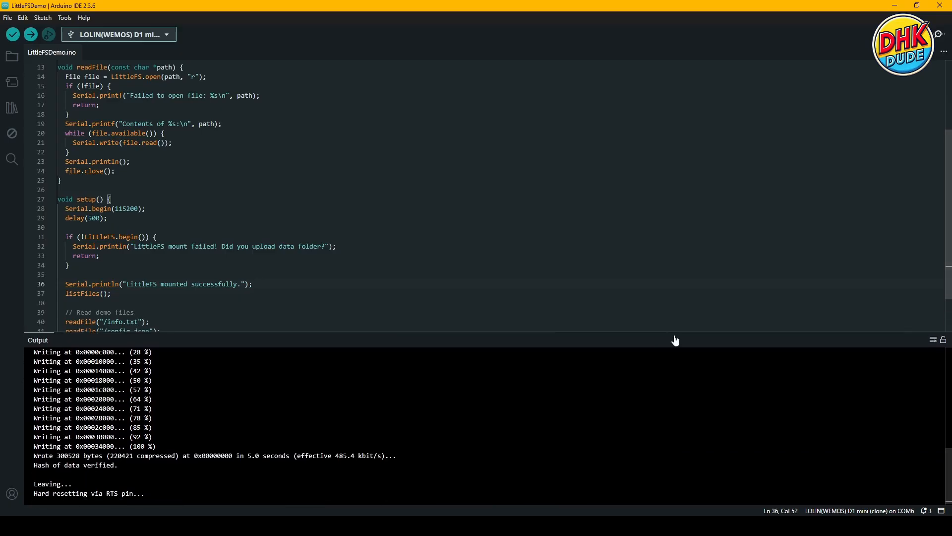
Step: Open the Serial Monitor to see config.json, info.txt and readme.md listed with contents
{"action": "left_click", "coordinate": [940, 34]}
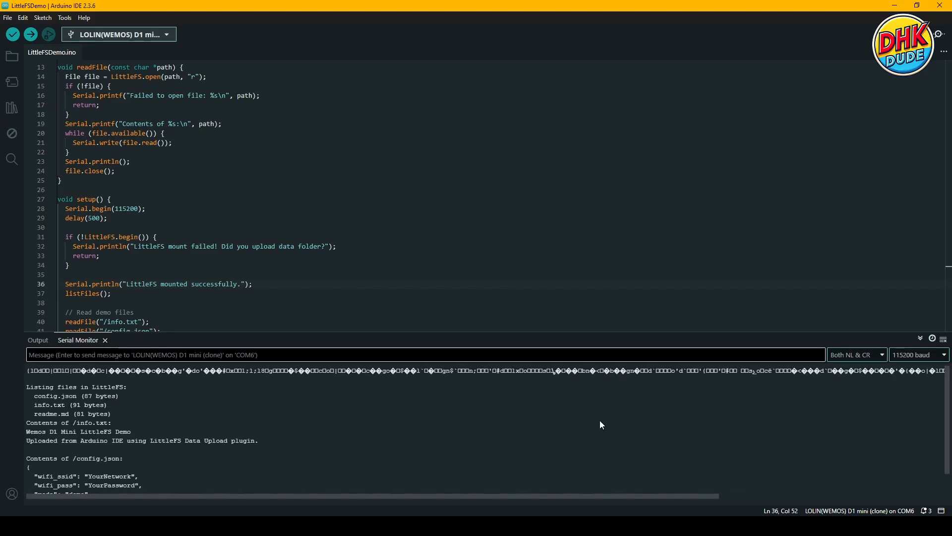
{"action": "mouse_move", "coordinate": [79, 389]}
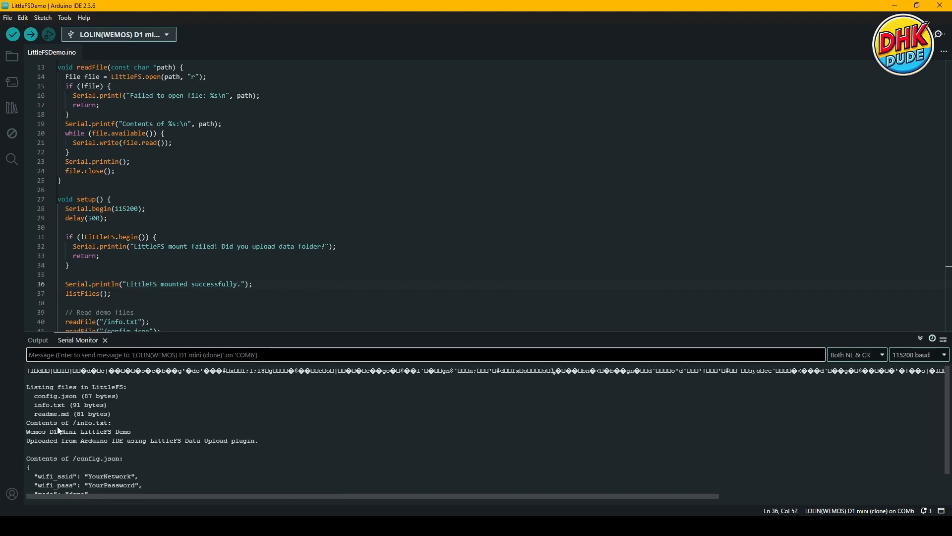
{"action": "mouse_move", "coordinate": [37, 445]}
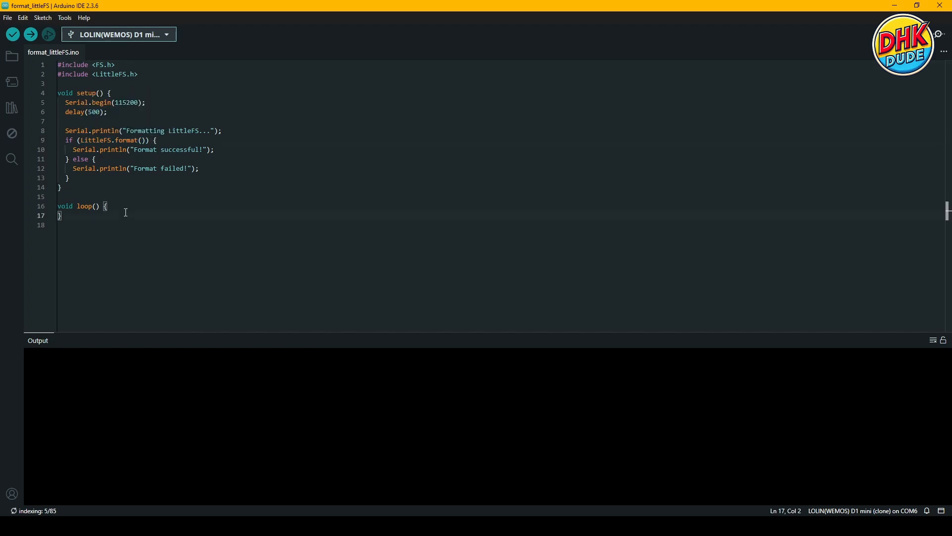
{"action": "mouse_move", "coordinate": [29, 34]}
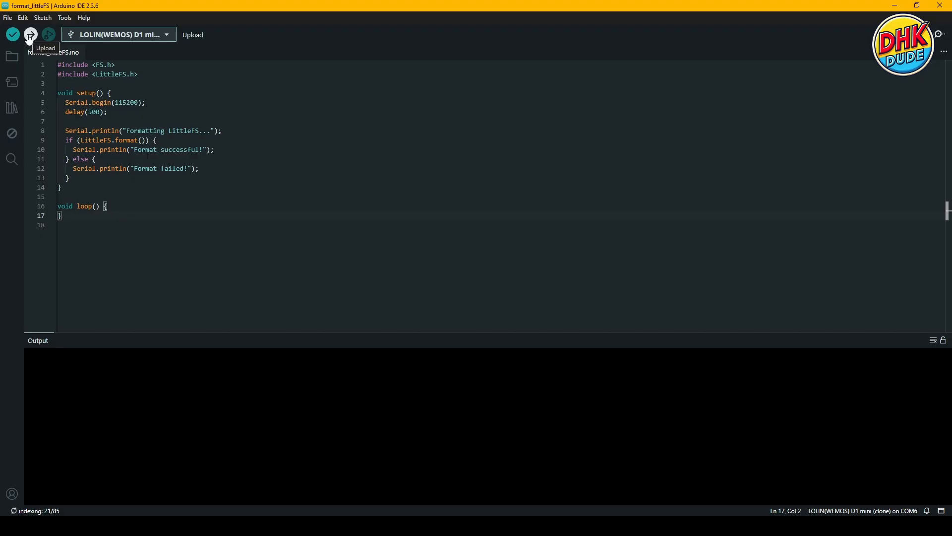
Step: Upload the format_littleFS sketch to the D1 mini to format its LittleFS flash
{"action": "left_click", "coordinate": [30, 34]}
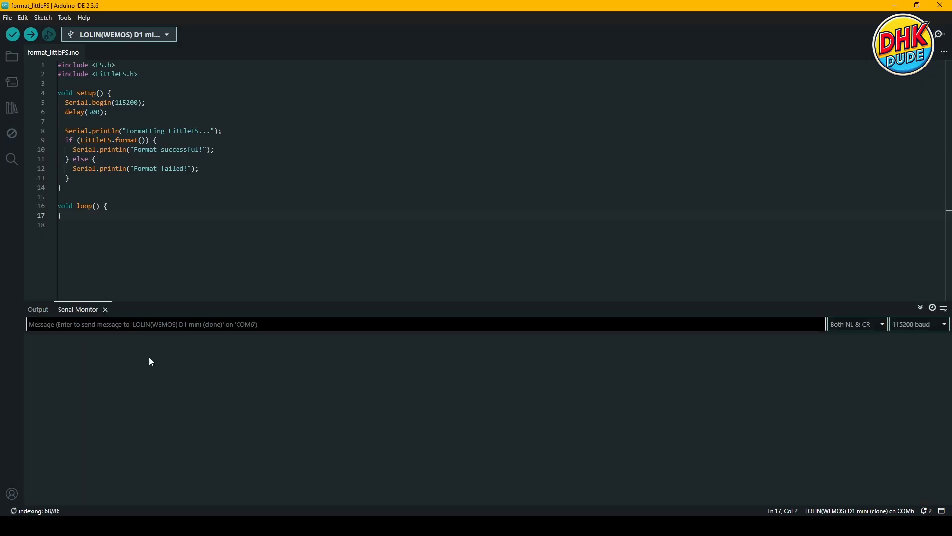
{"action": "mouse_move", "coordinate": [156, 370]}
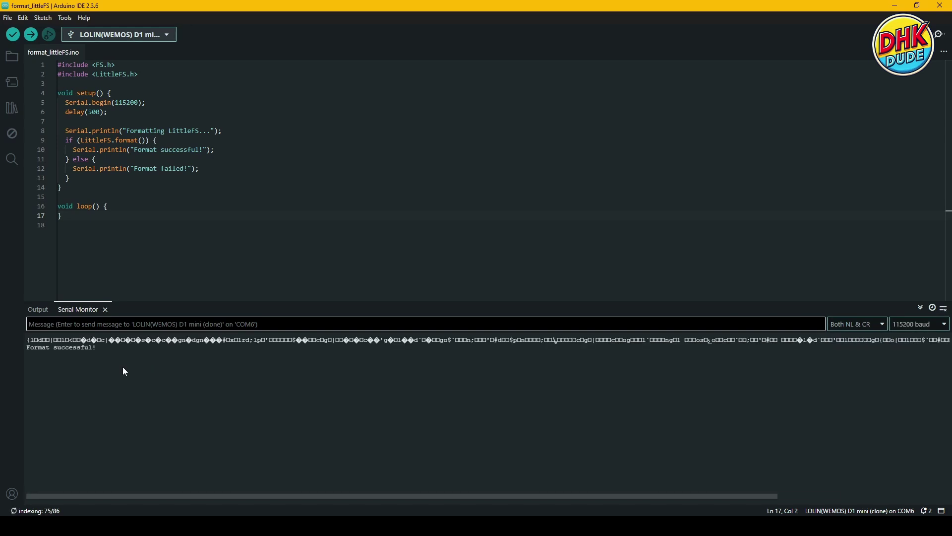
{"action": "mouse_move", "coordinate": [86, 354]}
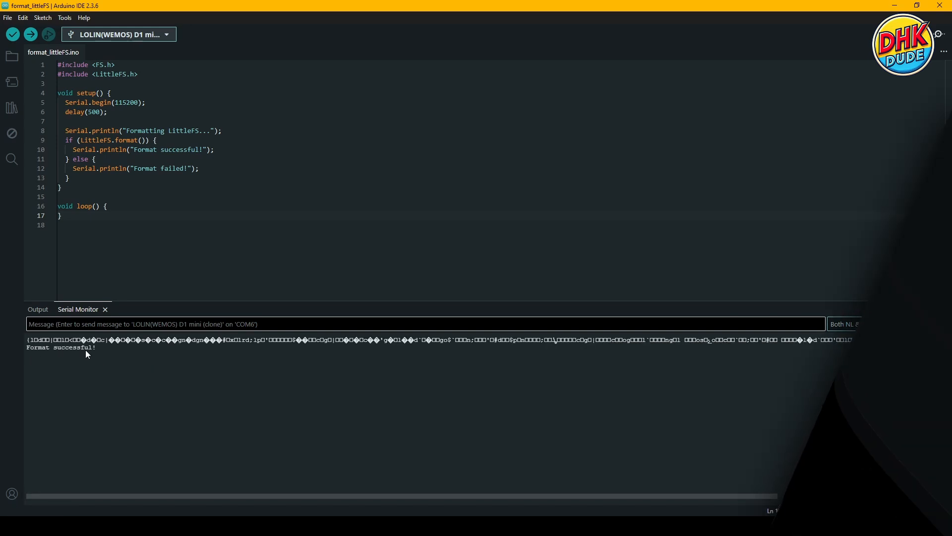
Step: After 'Format successful!' appears, re-upload the LittleFSDemo sketch to check the flash
{"action": "left_click", "coordinate": [30, 34]}
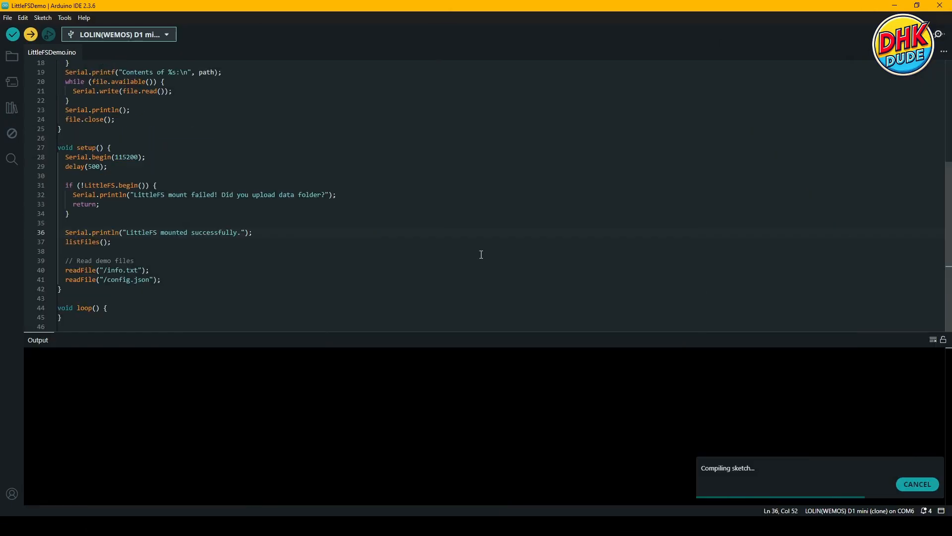